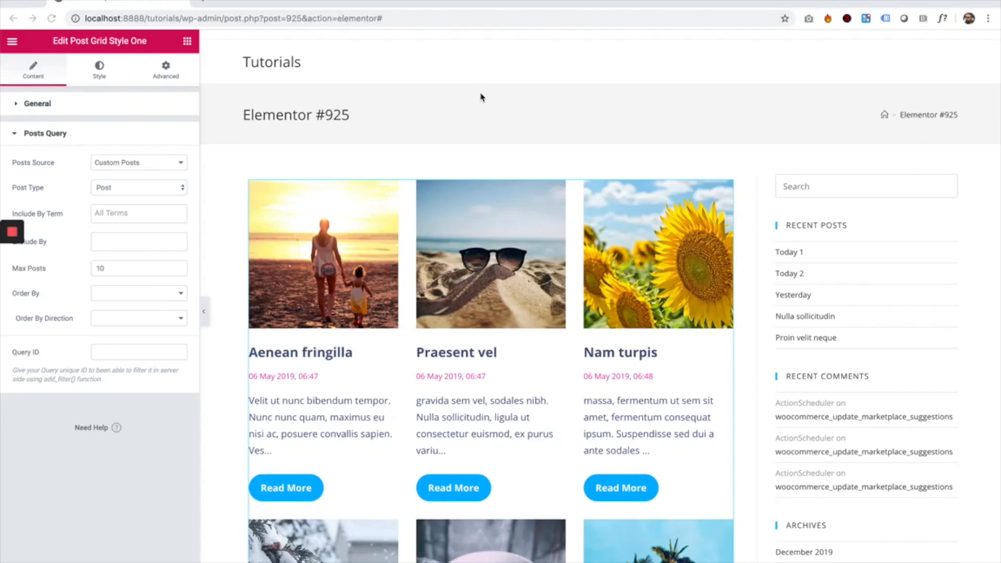
mouse_move(453, 155)
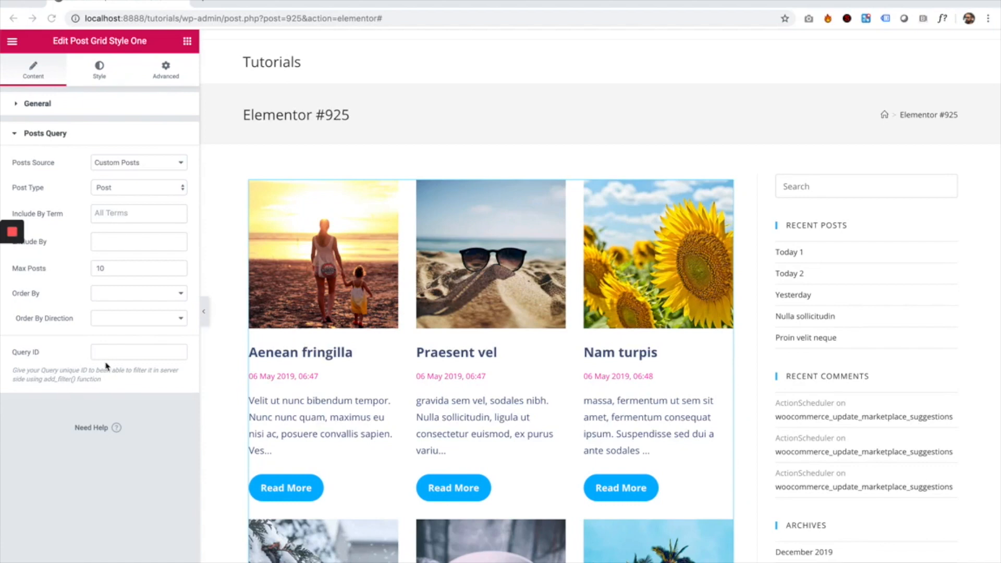
mouse_move(534, 83)
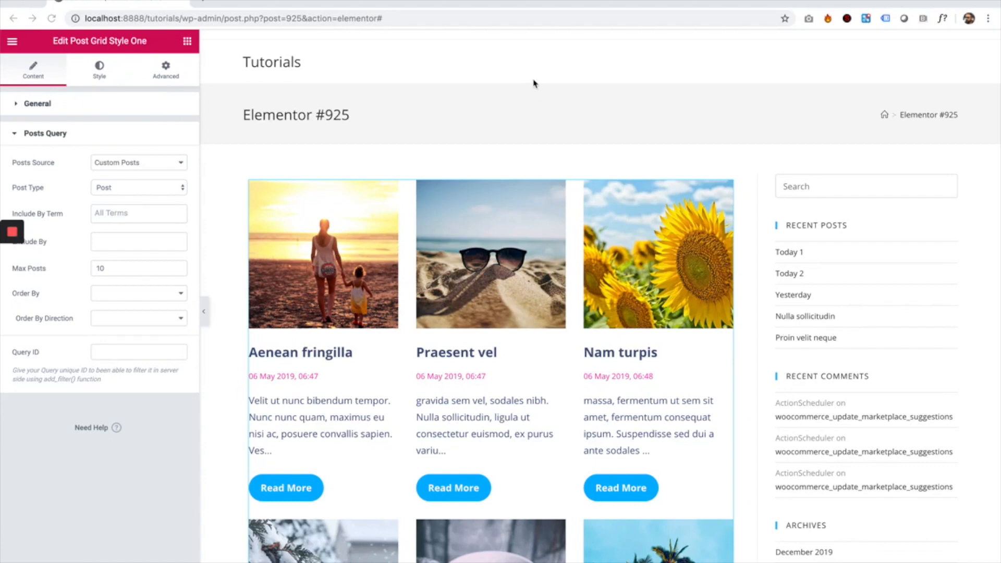
mouse_move(532, 113)
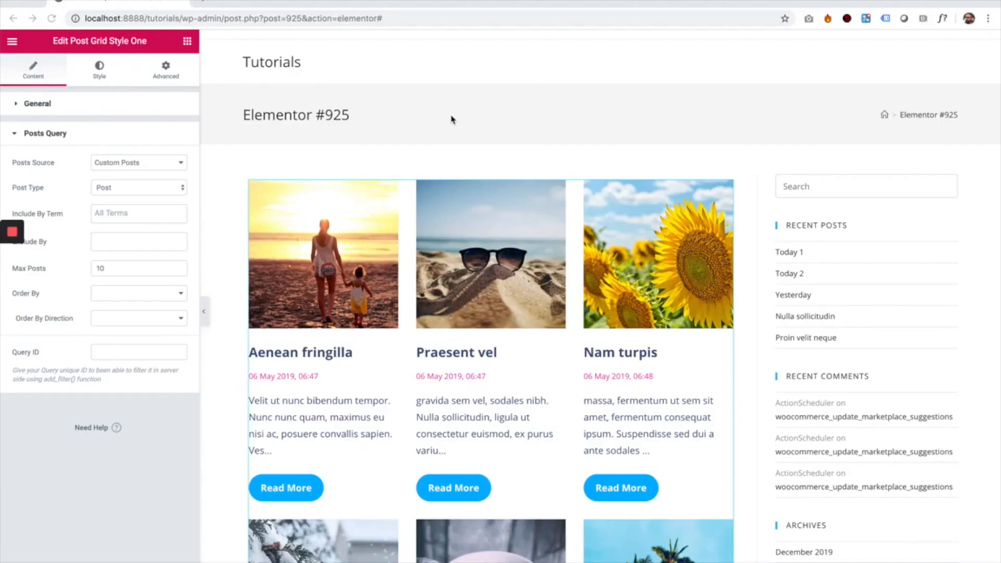
mouse_move(402, 144)
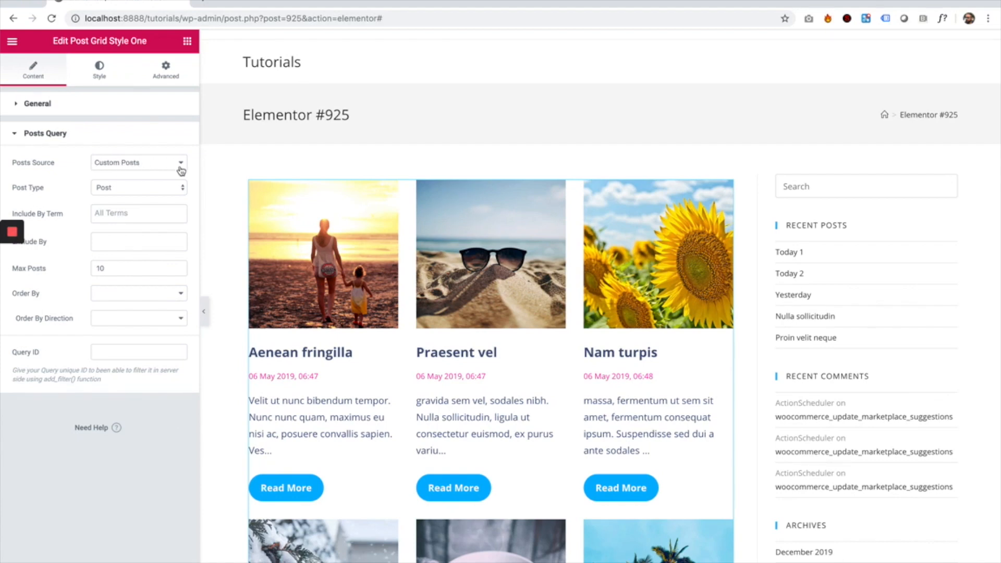
mouse_move(95, 178)
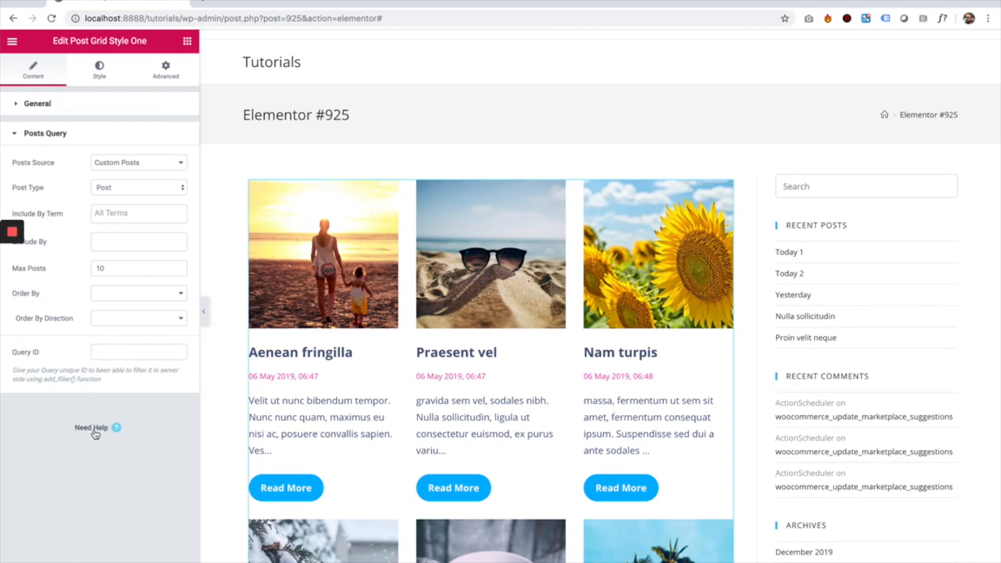
Step: Read through the Post List Query Usage help article on query ID filters
click(115, 427)
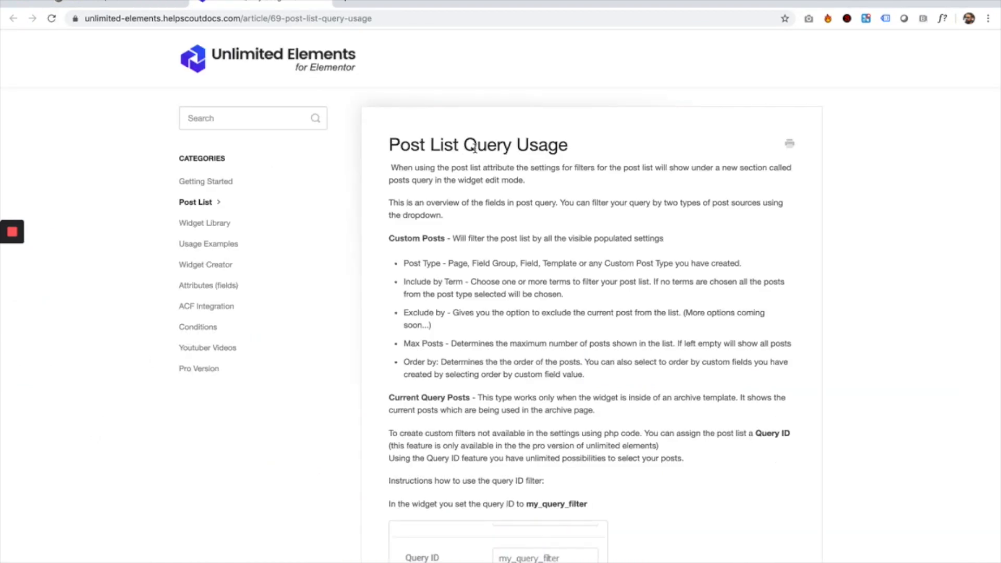
scroll(down, 3)
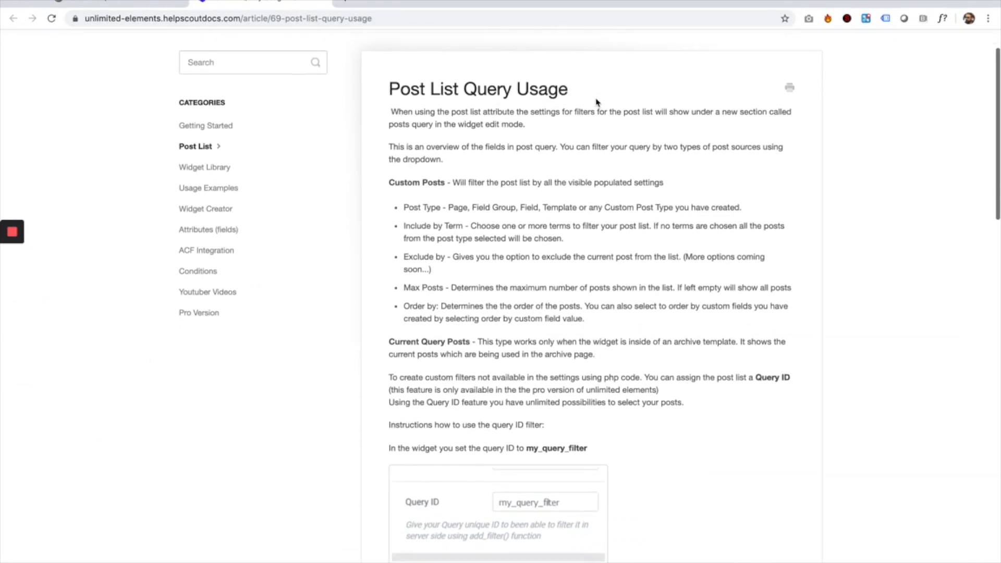
scroll(down, 3)
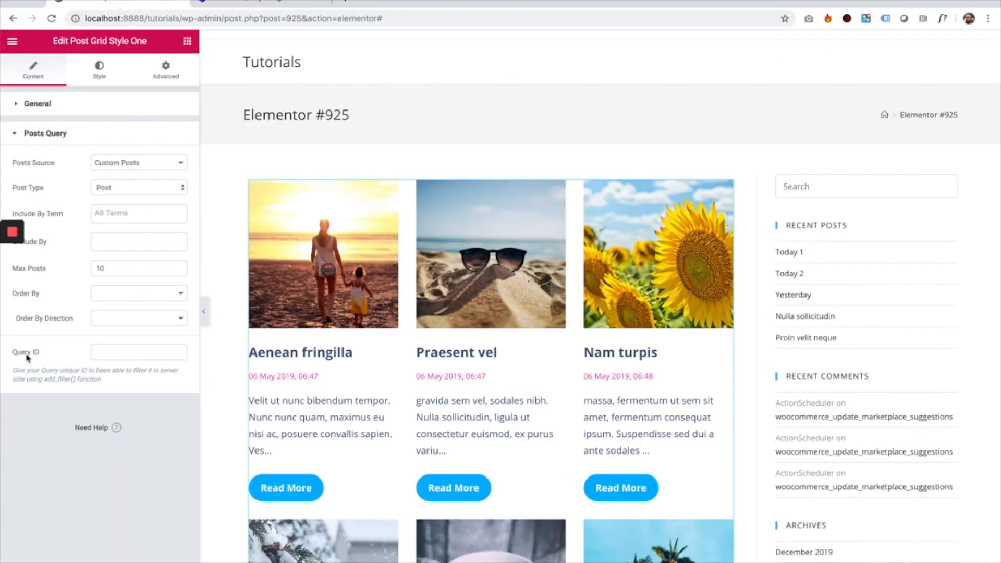
mouse_move(28, 358)
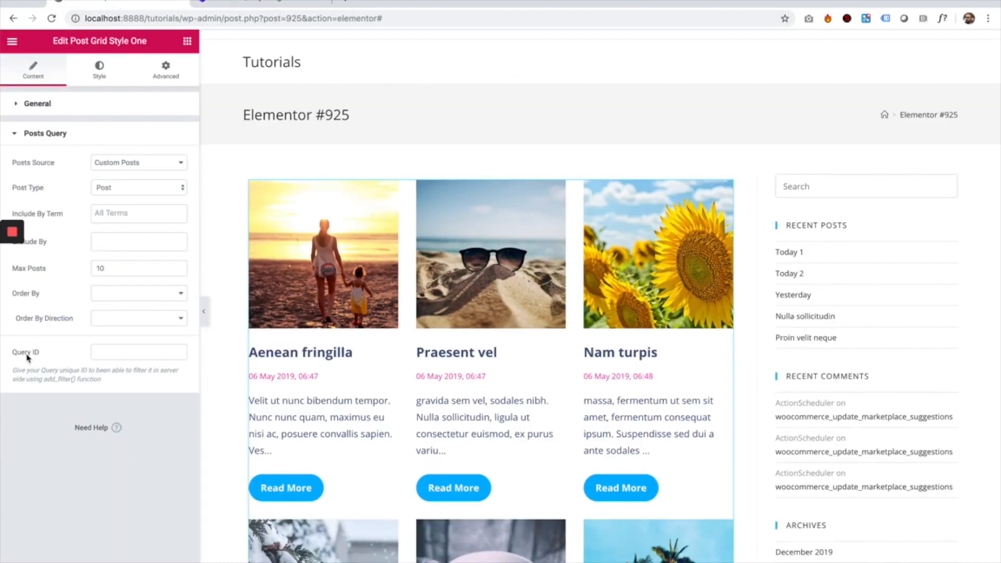
Step: Enter my_query_filter as the post grid's Query ID and bring up Elementor's main menu
click(139, 351)
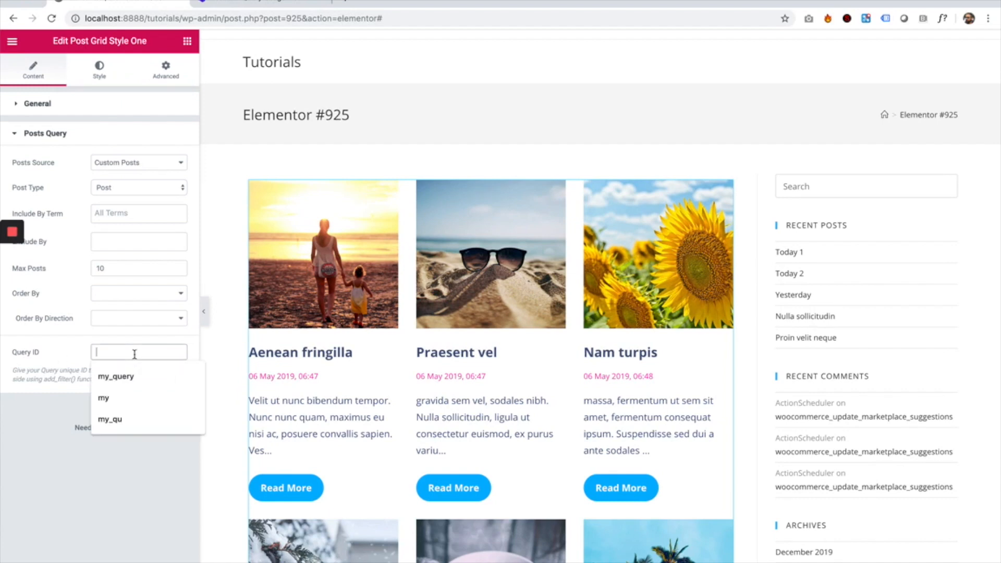
text(m)
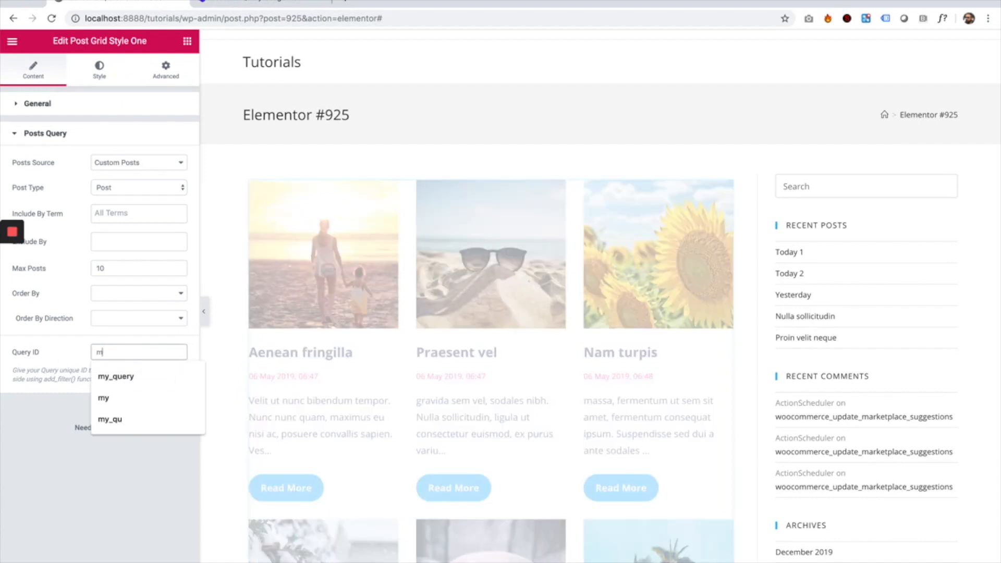
text(y_)
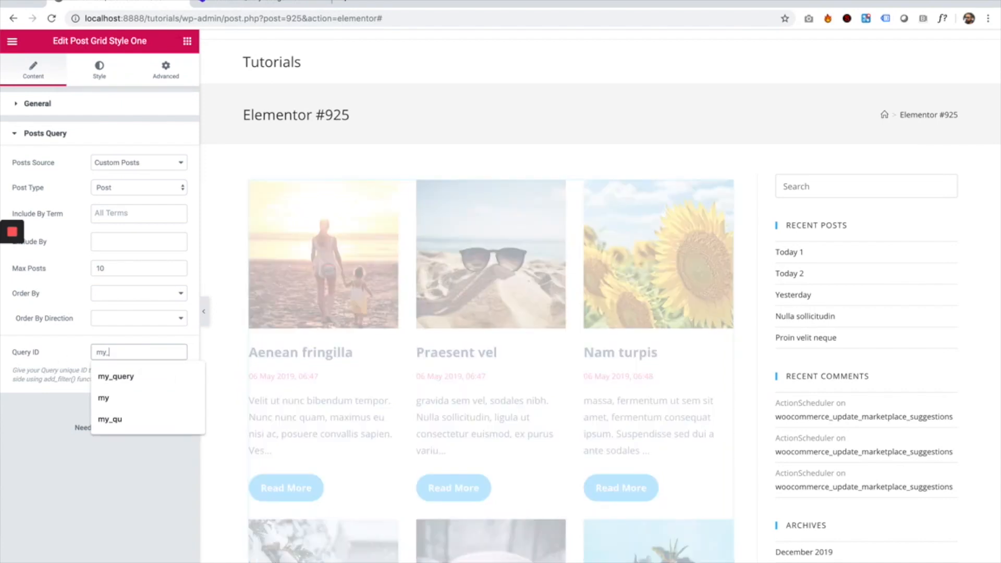
click(116, 376)
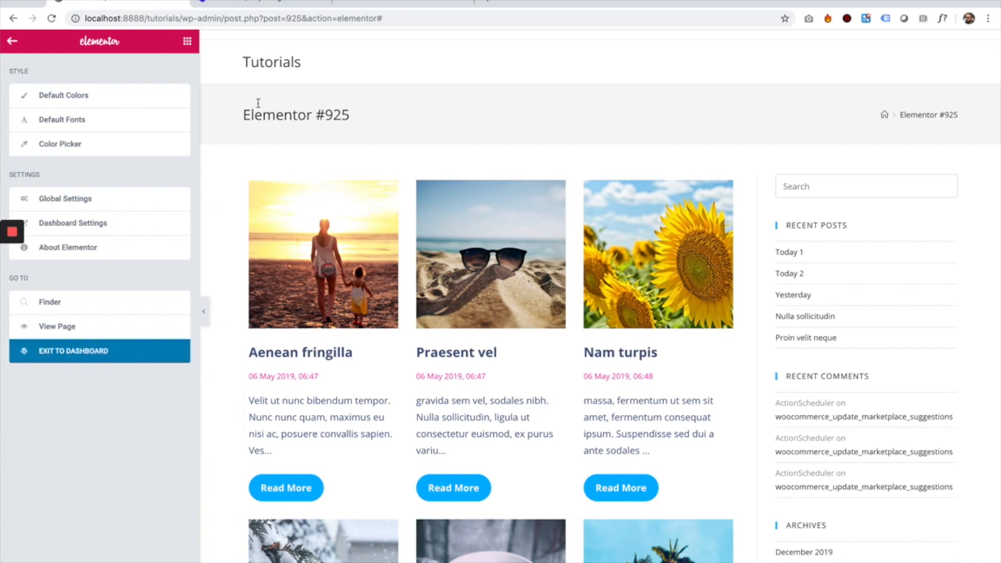
Step: Exit to the WordPress dashboard and start a blank new snippet in Code Snippets
click(73, 350)
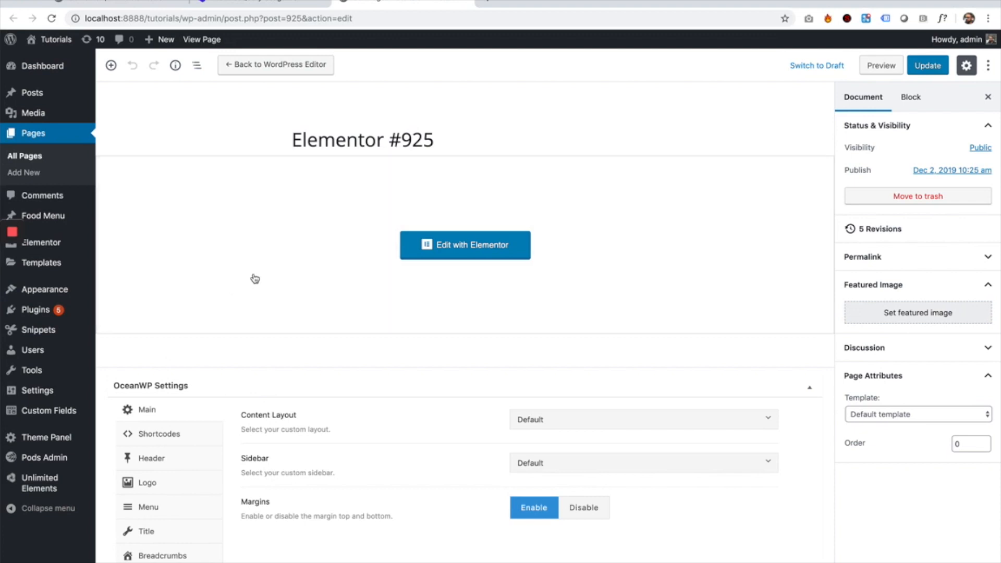
mouse_move(218, 306)
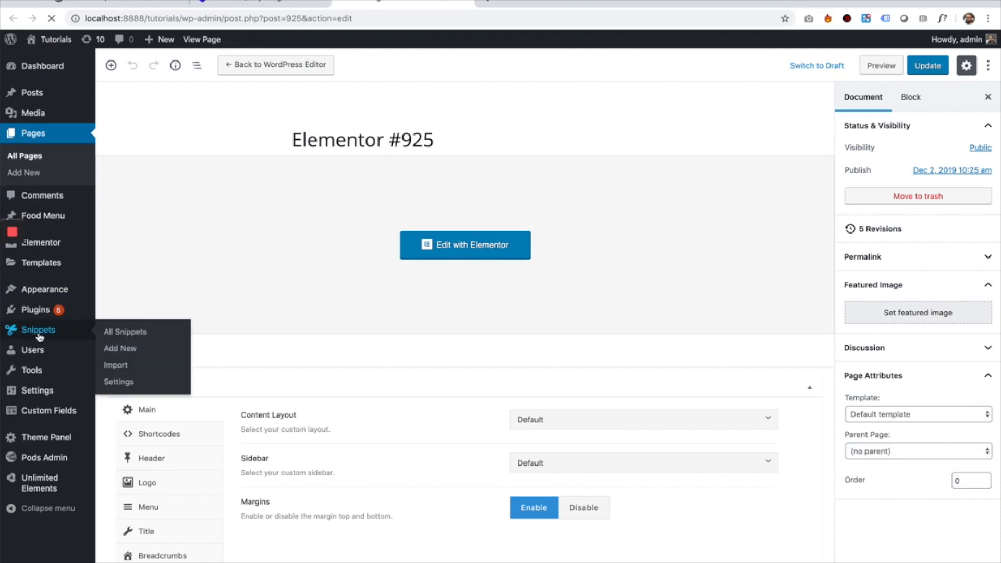
click(125, 331)
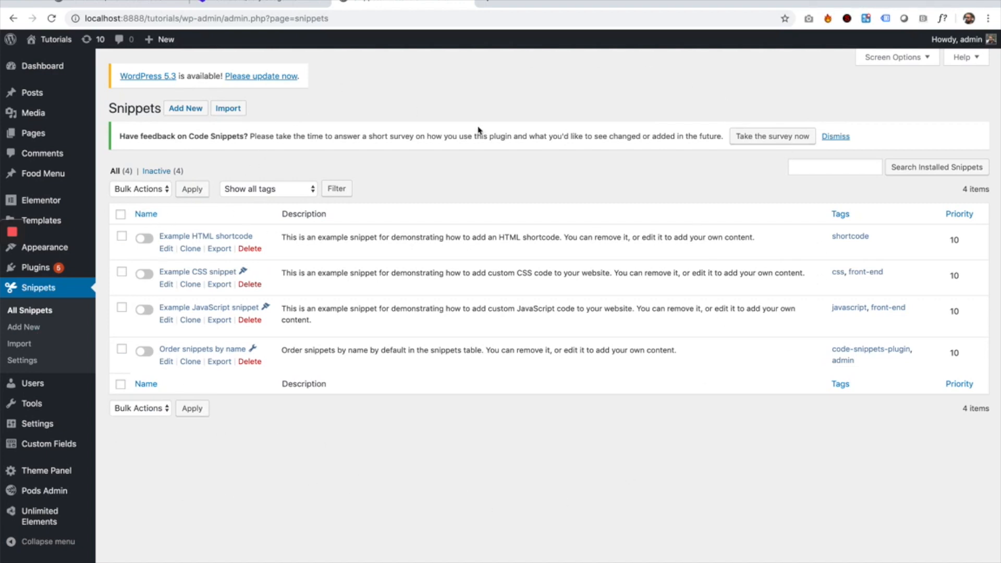
mouse_move(212, 468)
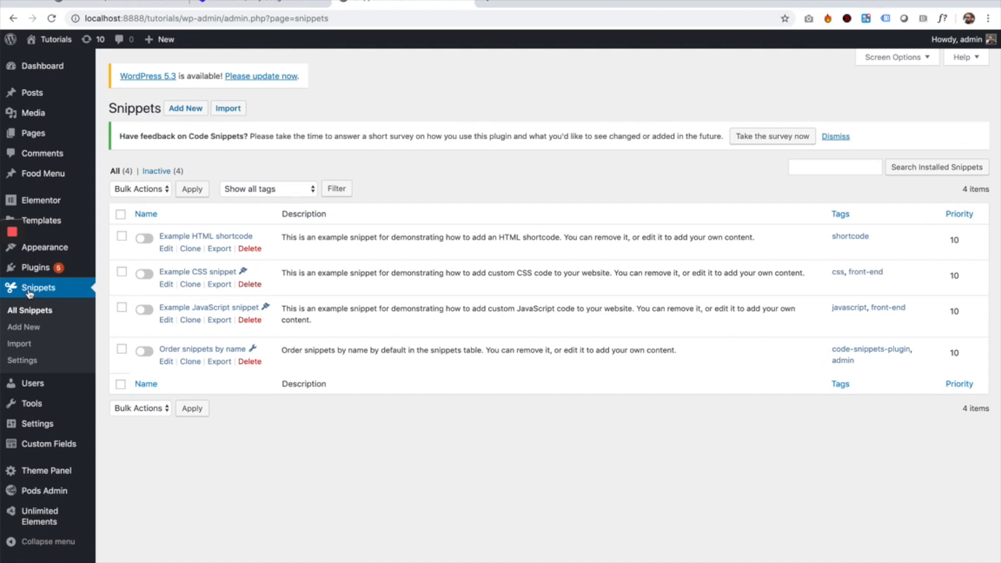
click(186, 108)
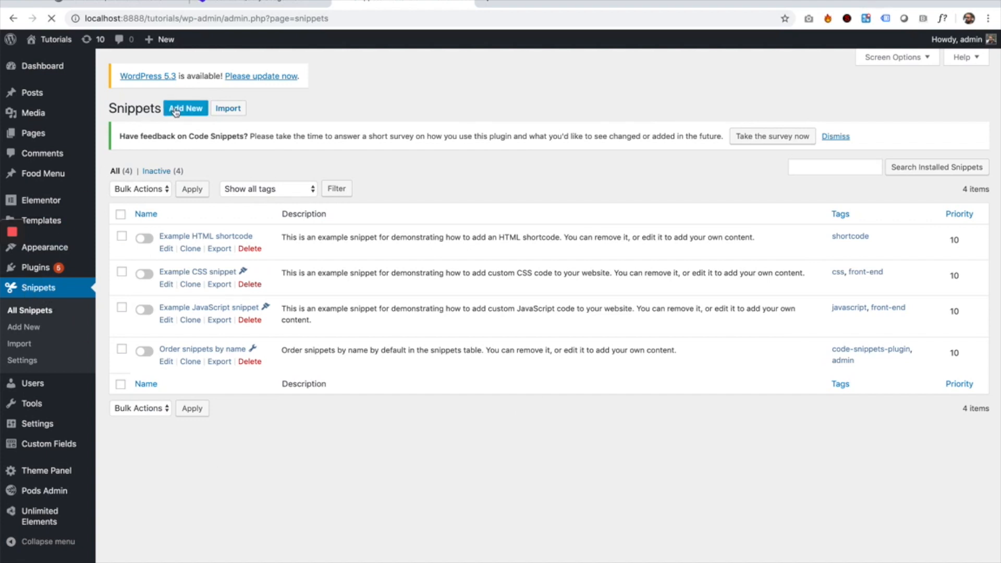
click(186, 107)
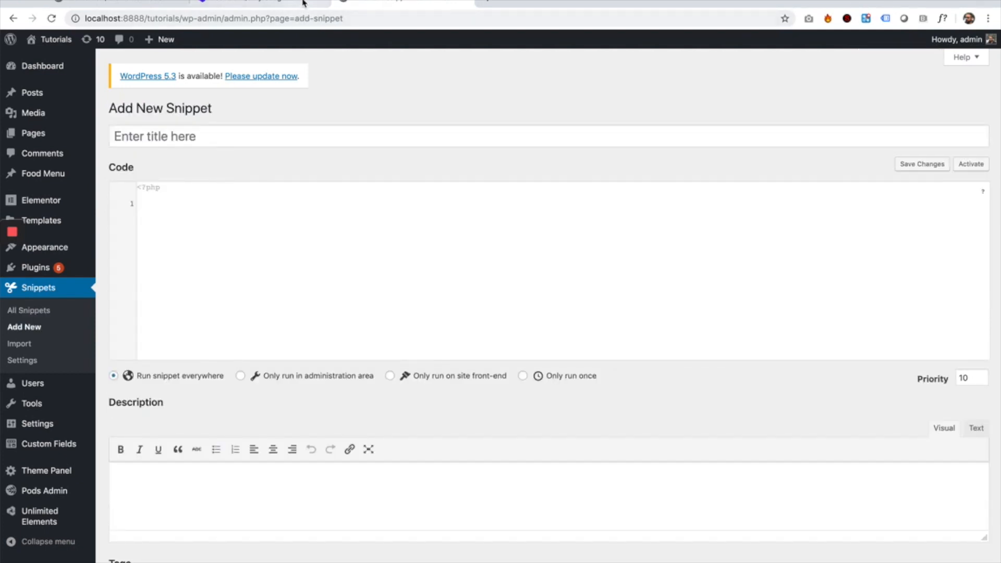
mouse_move(300, 3)
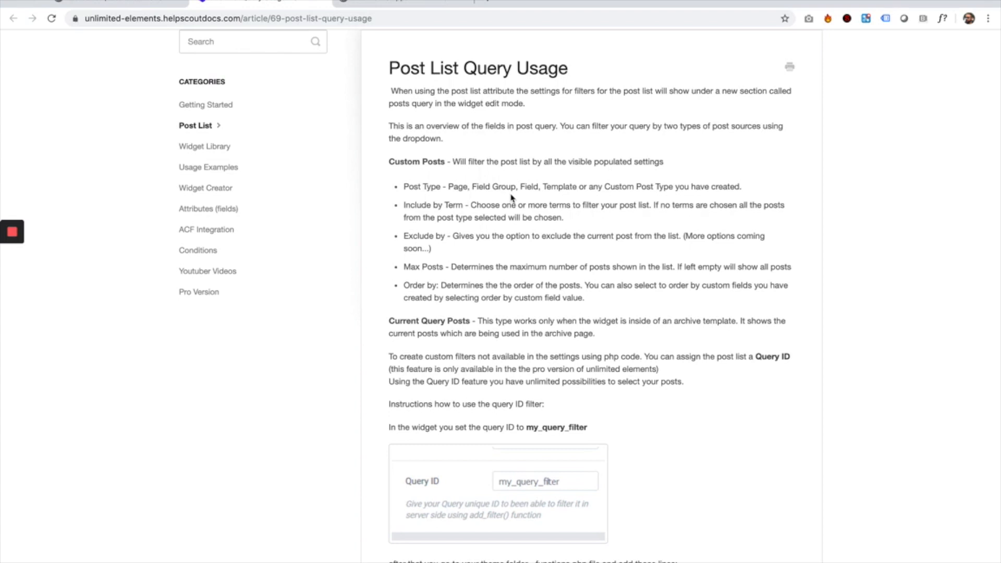
Step: Copy the docs' myQueryFilter PHP example and return to the Add New Snippet form
scroll(down, 3)
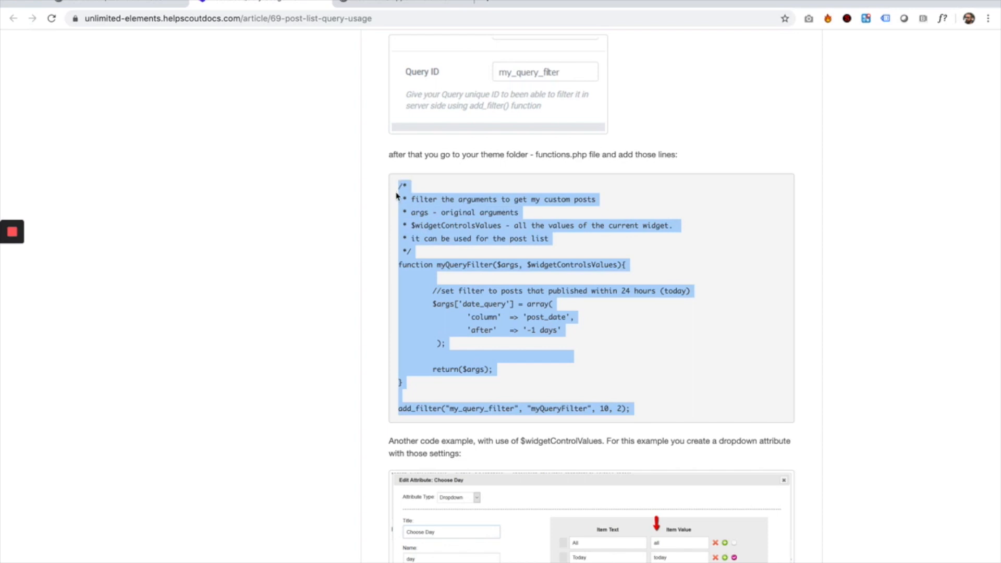
click(403, 4)
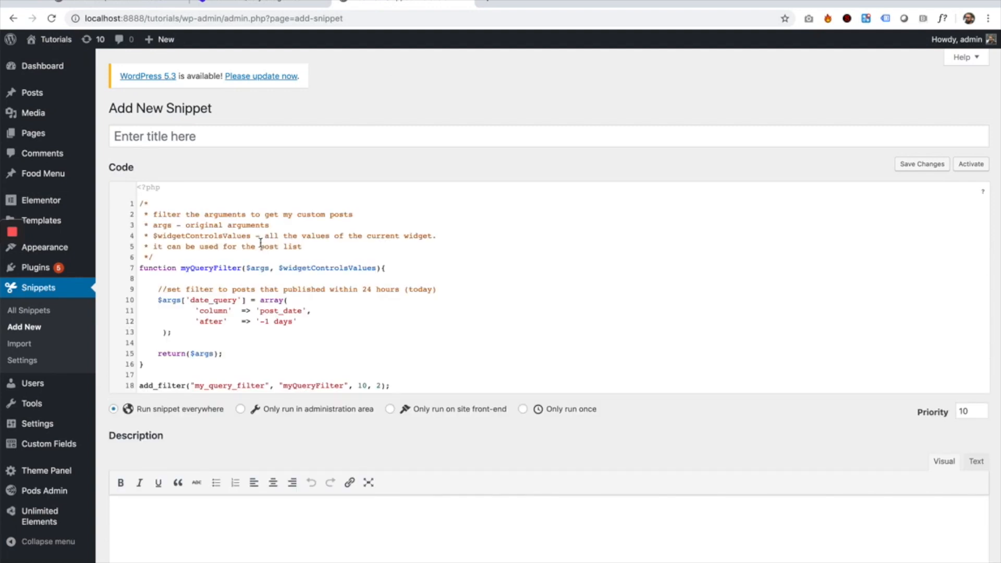
Step: Review the pasted filter code, with the hook name changed to my_query
scroll(down, 3)
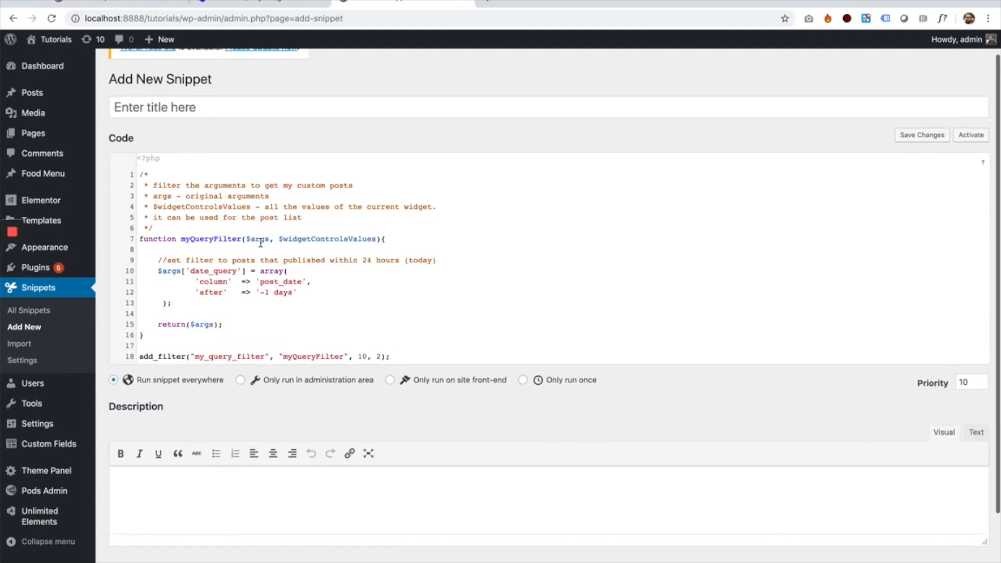
mouse_move(178, 357)
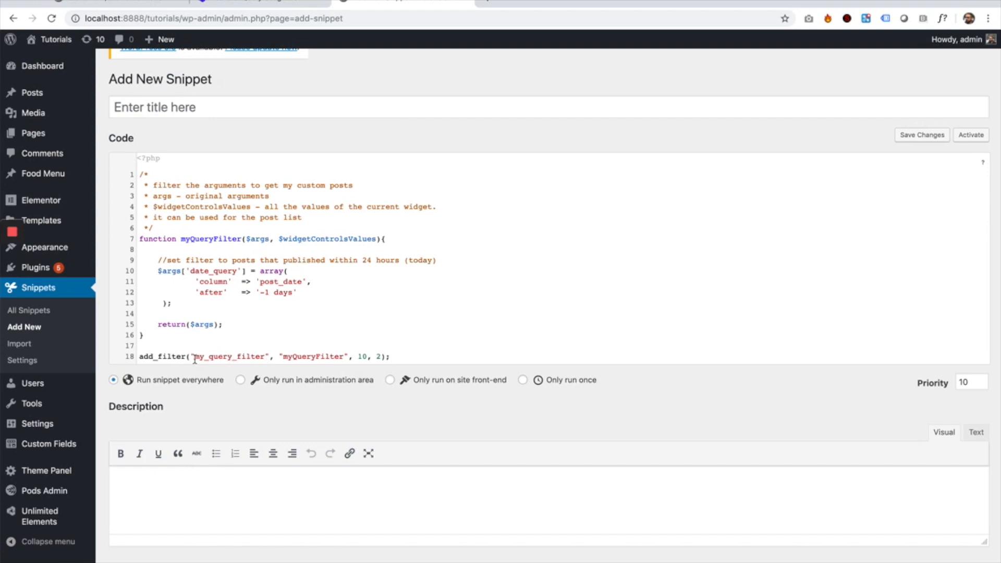
mouse_move(303, 393)
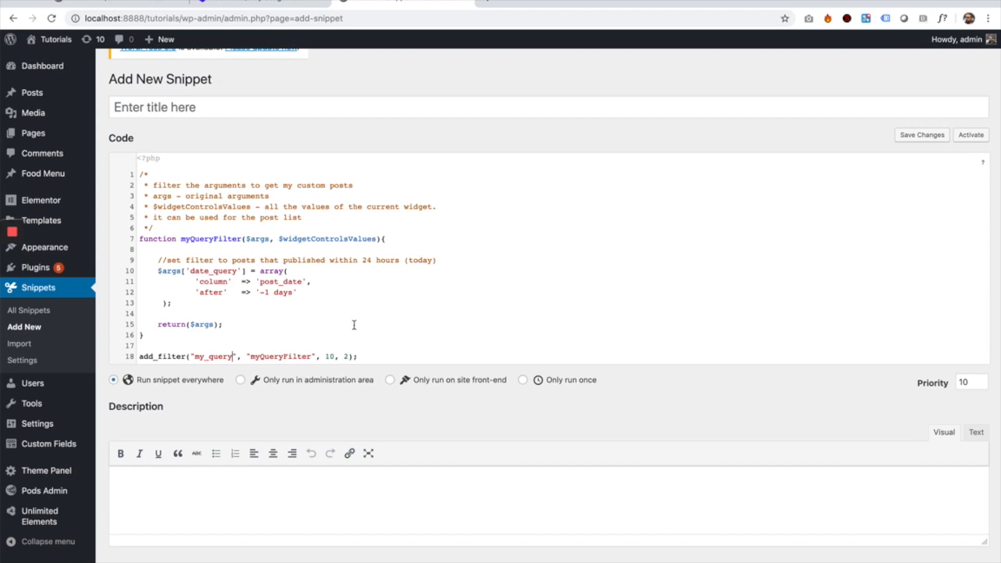
mouse_move(932, 303)
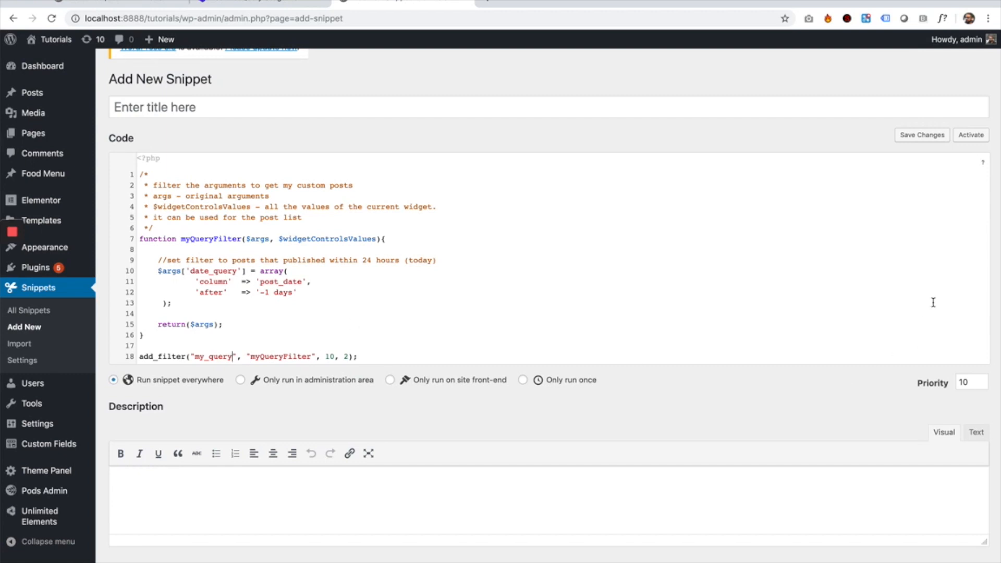
mouse_move(381, 212)
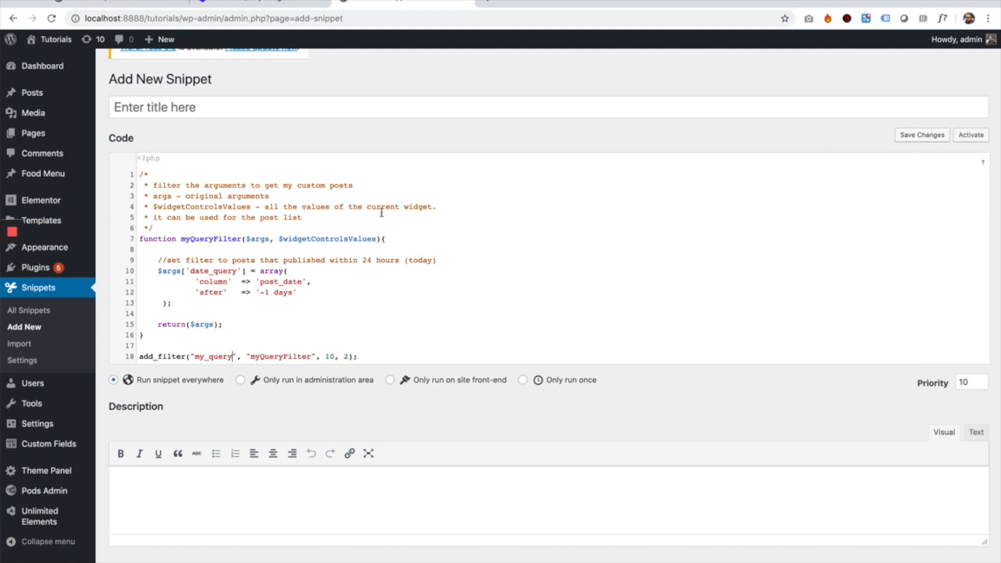
scroll(down, 3)
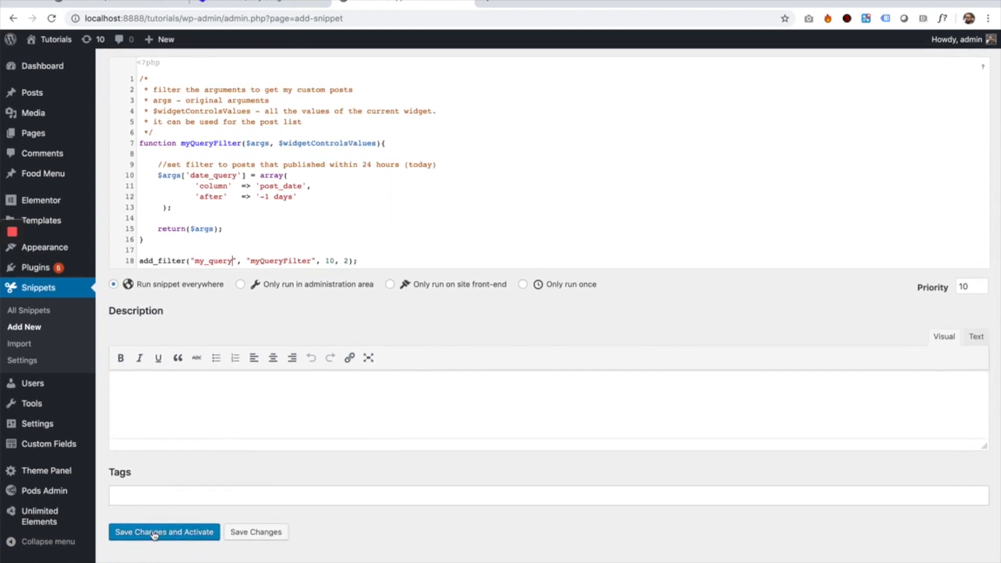
Step: Title the snippet My Query, then save and activate it
click(164, 532)
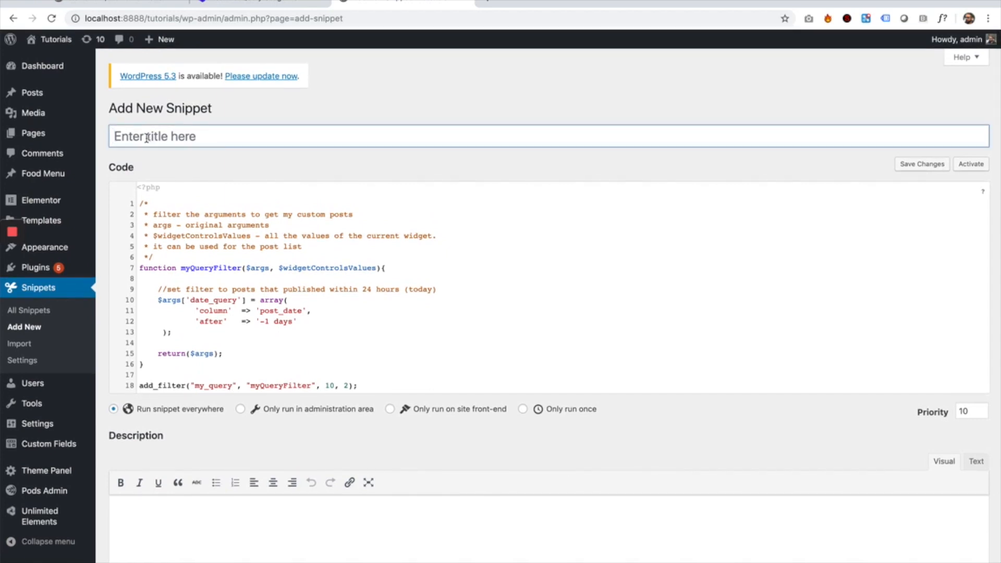
text(My Q)
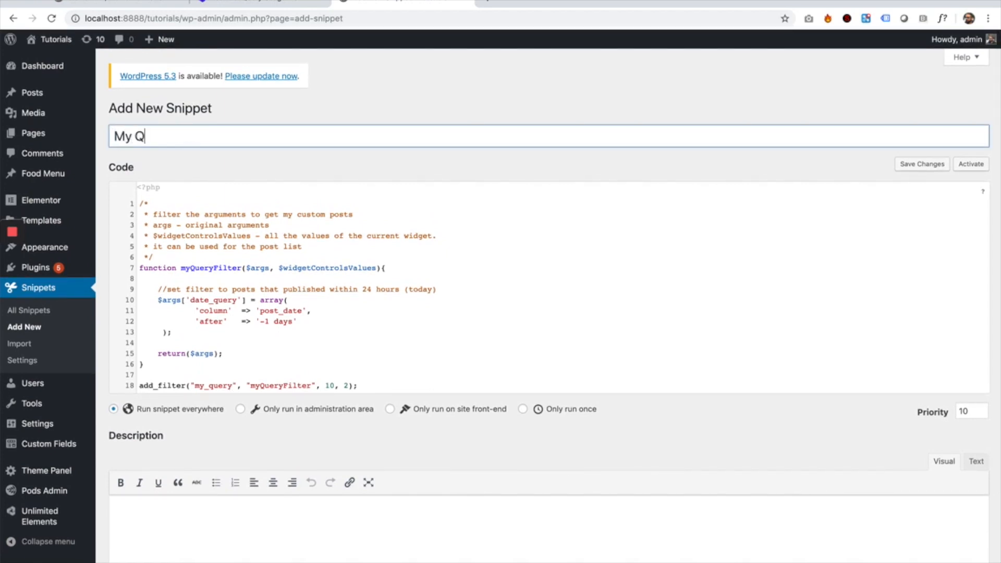
scroll(down, 3)
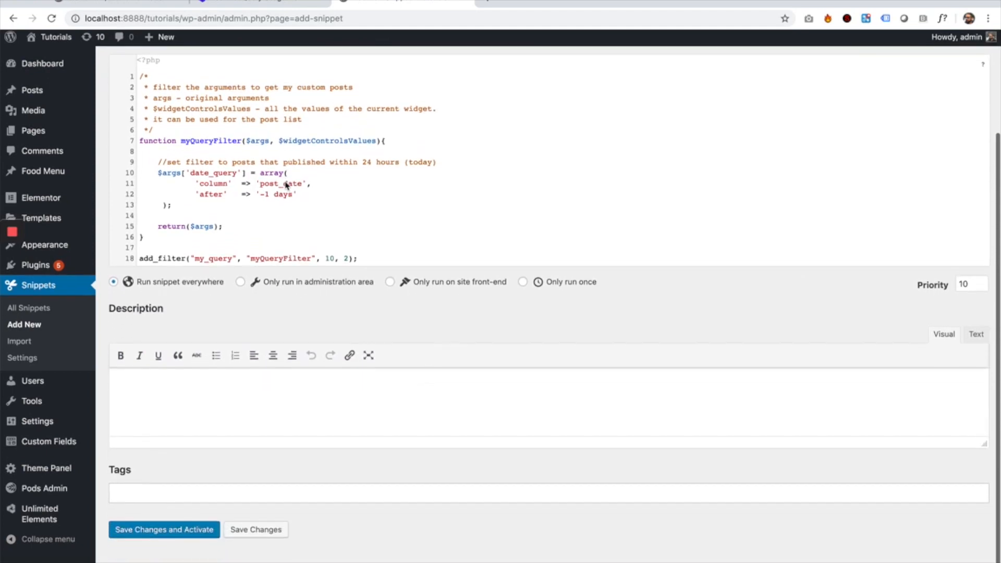
click(164, 530)
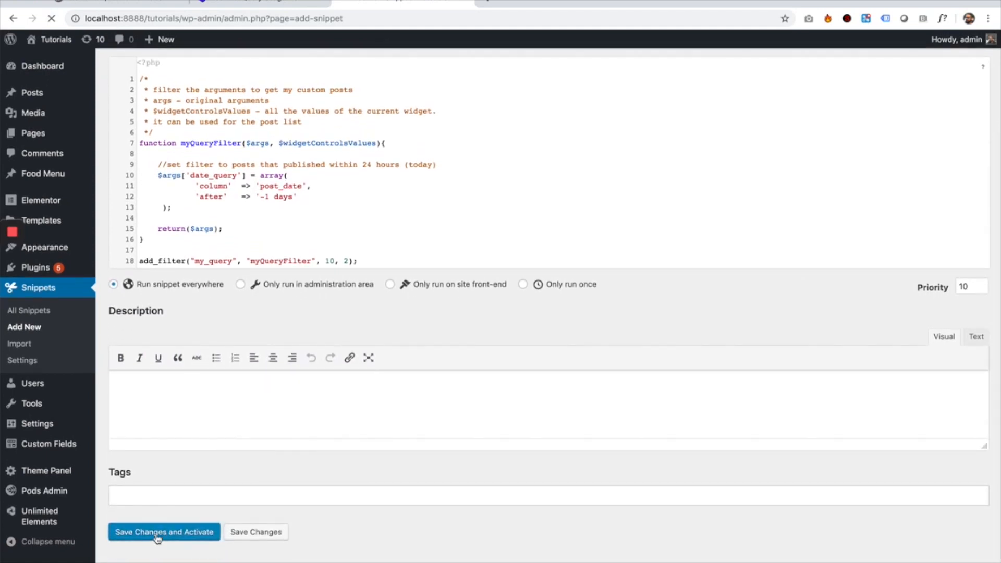
click(163, 532)
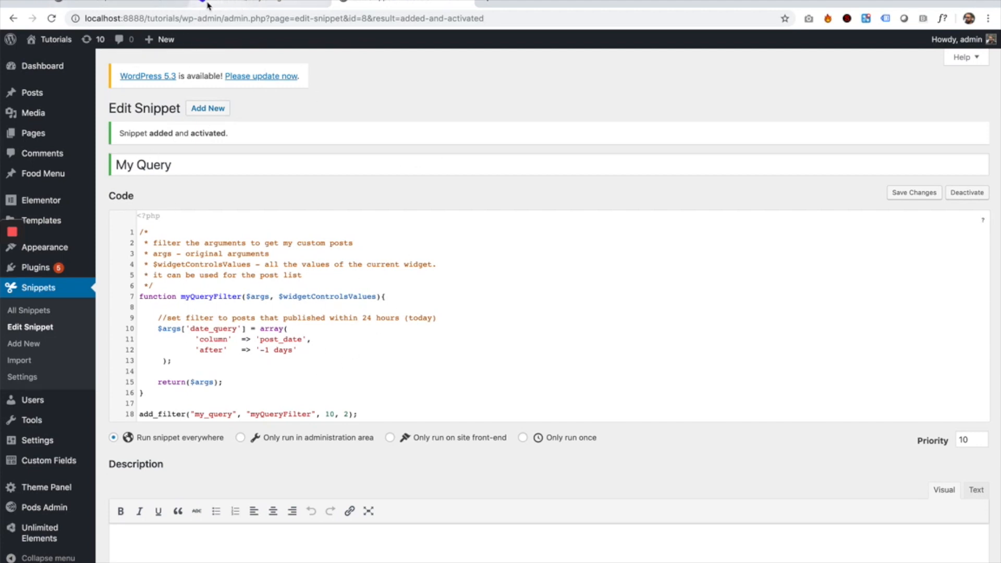
mouse_move(255, 5)
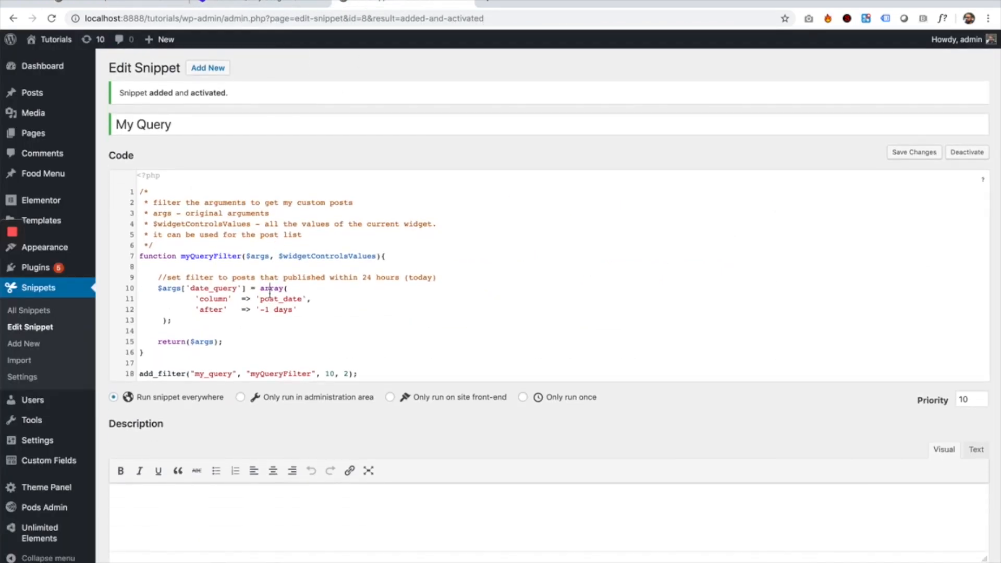
scroll(down, 3)
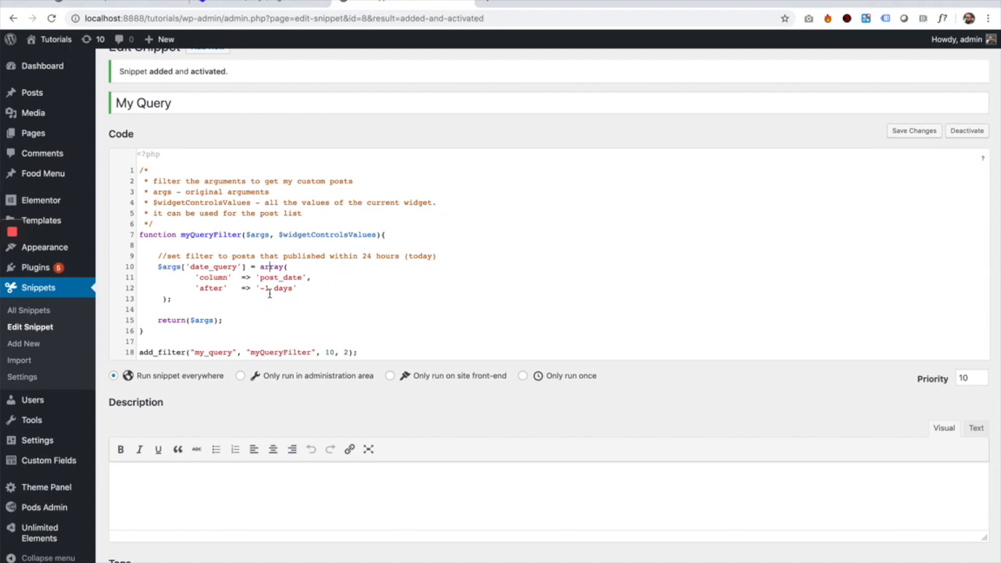
mouse_move(395, 297)
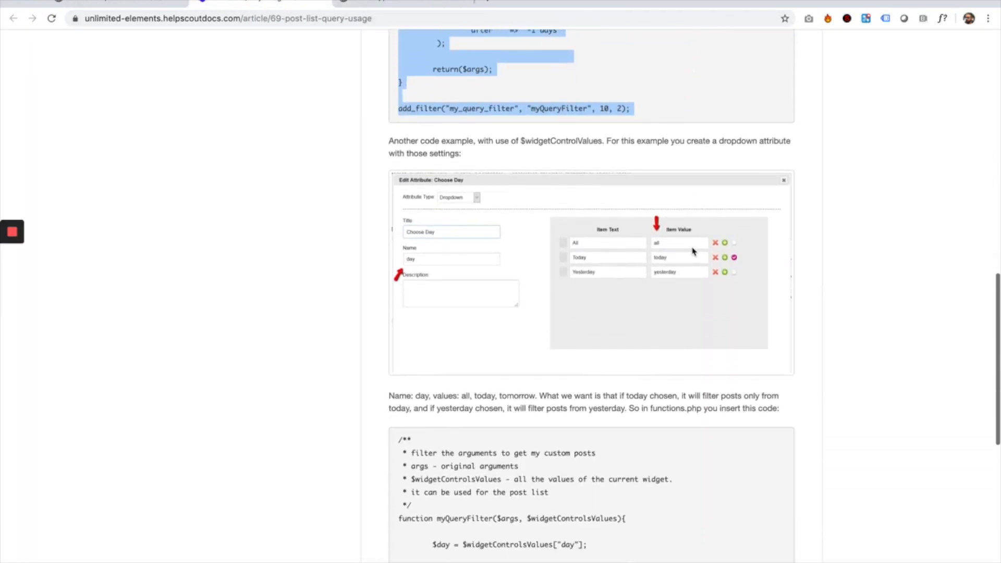
Step: Scroll the docs to the second example with today and yesterday date filters
scroll(down, 3)
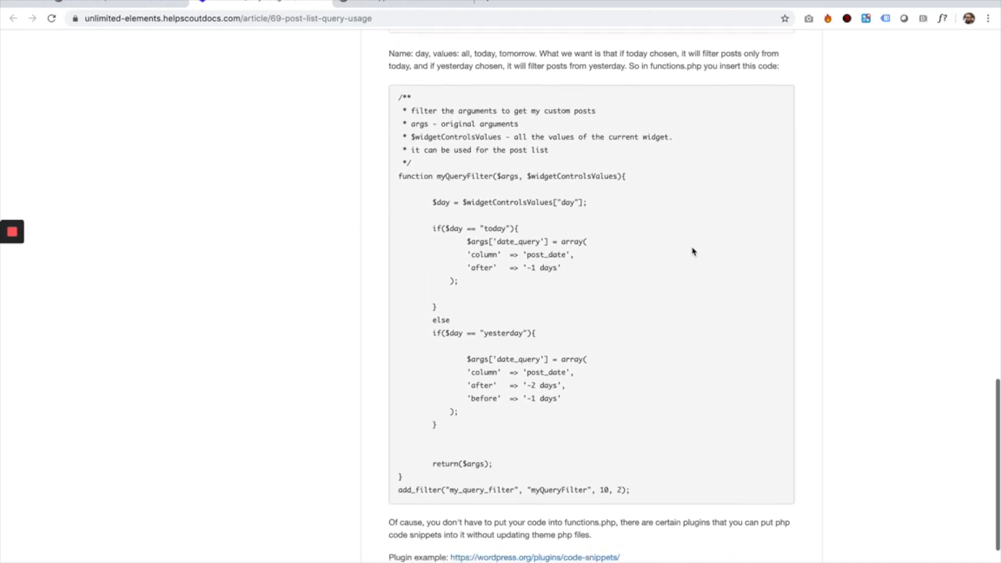
scroll(down, 3)
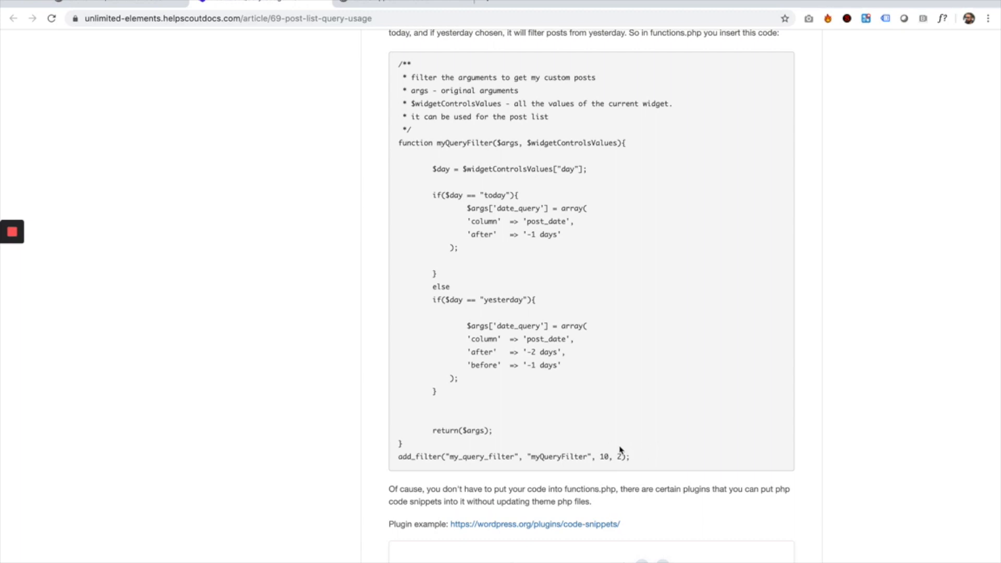
mouse_move(580, 155)
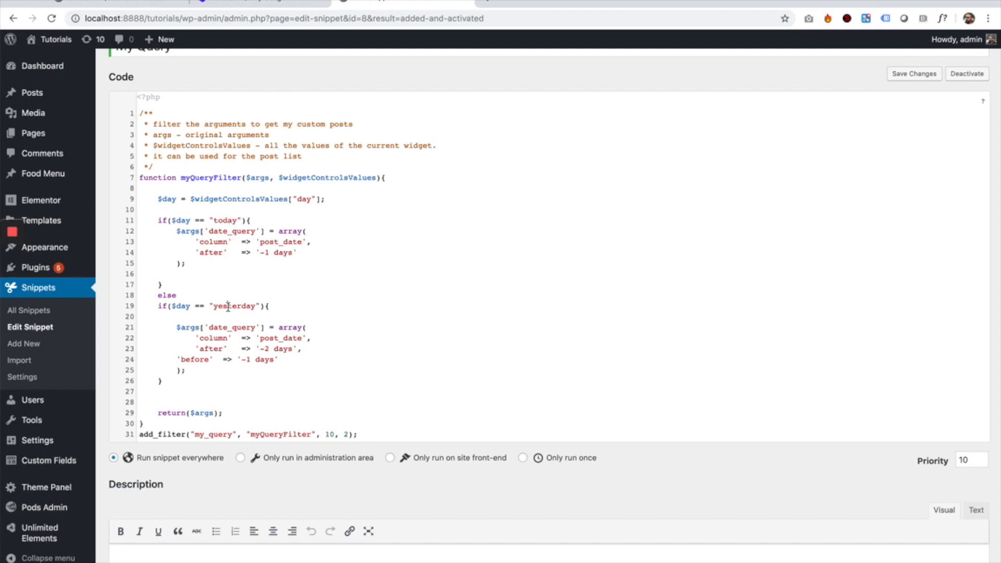
mouse_move(232, 295)
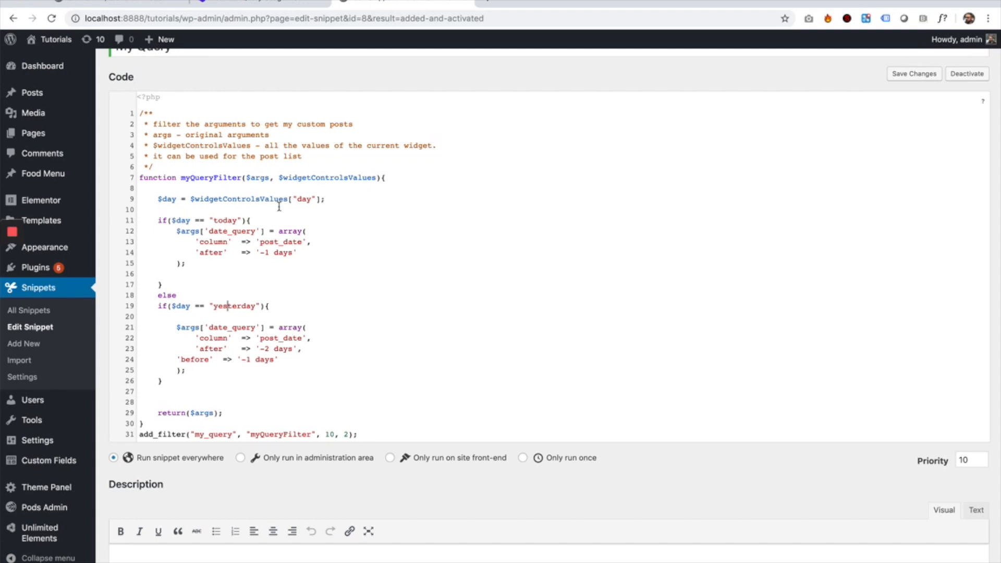
mouse_move(292, 221)
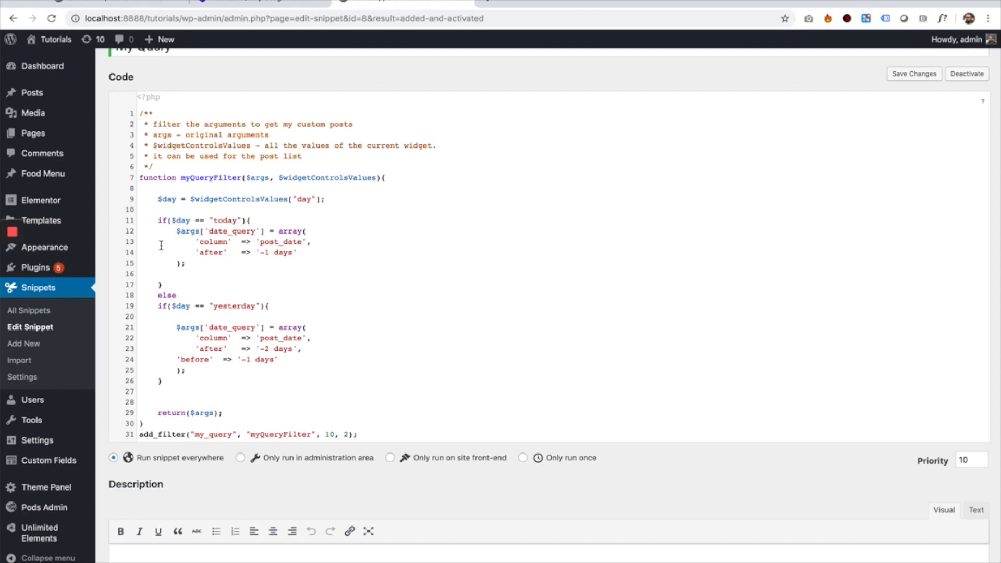
mouse_move(238, 230)
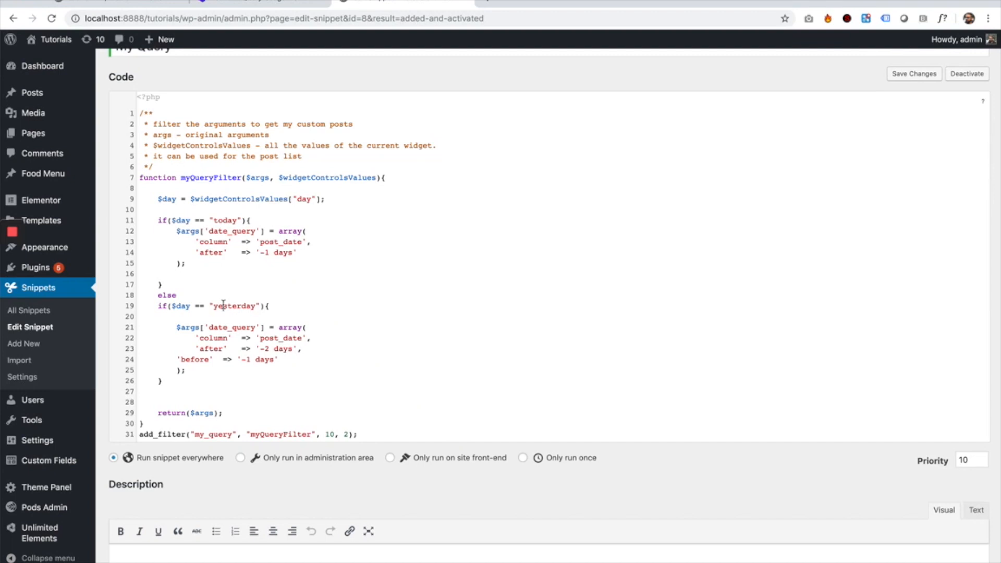
Step: Save the snippet now holding the today/yesterday filter hooked to my_query
click(139, 551)
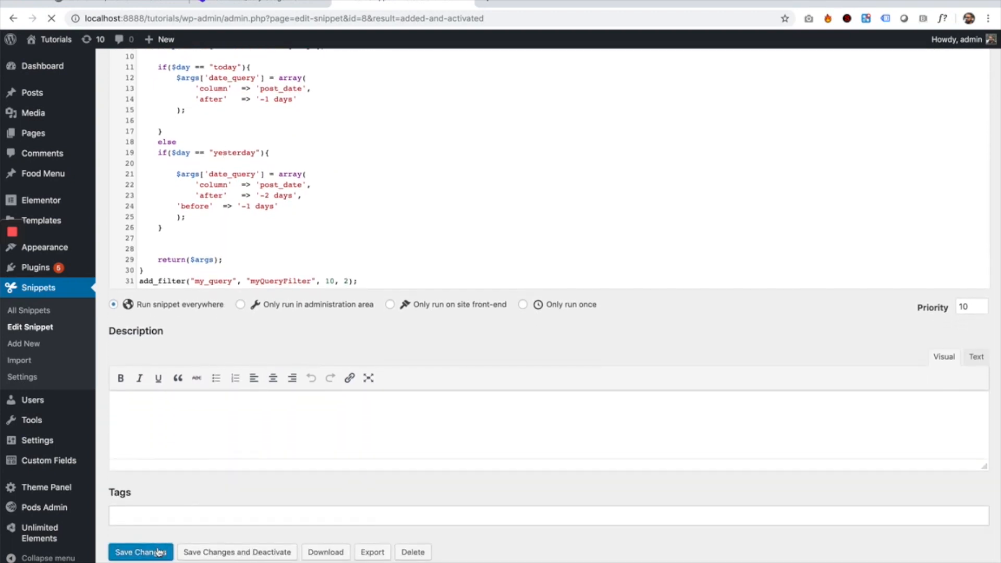
Step: Return to the Elementor editor and open the Post Grid Style One widget's definition
click(141, 553)
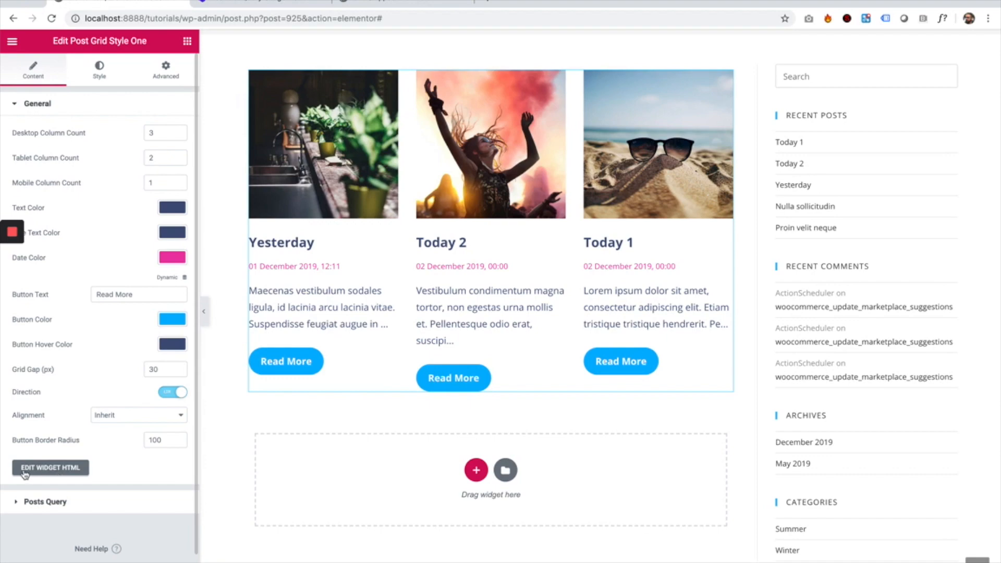
click(50, 467)
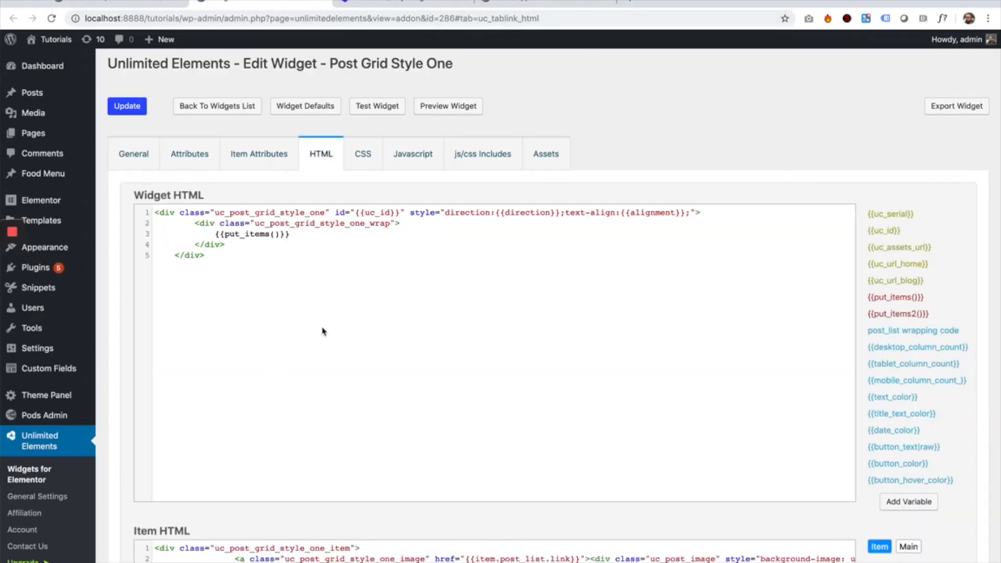
mouse_move(618, 479)
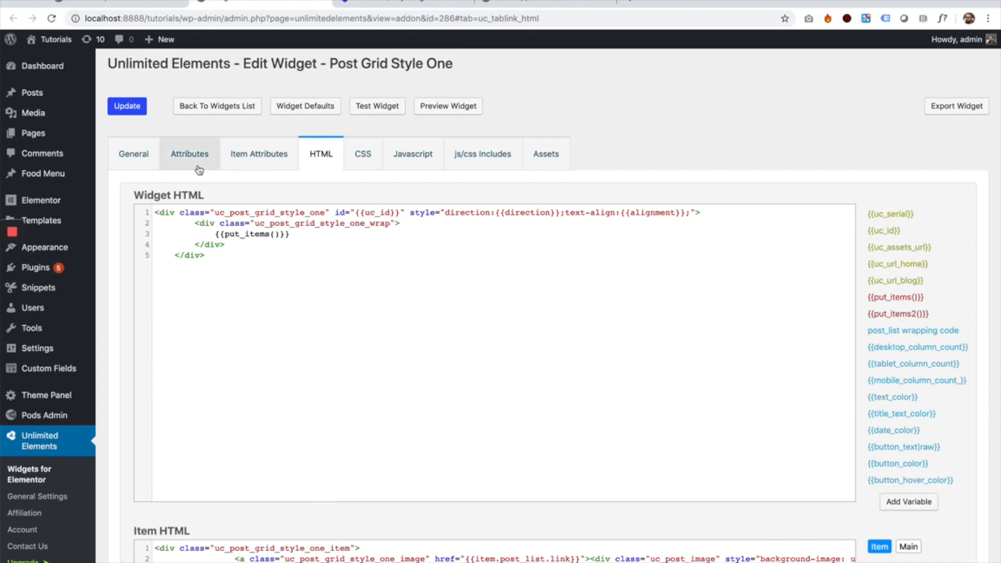
Step: Open the widget's Attributes list and start a new attribute with the default Text Field type
click(188, 154)
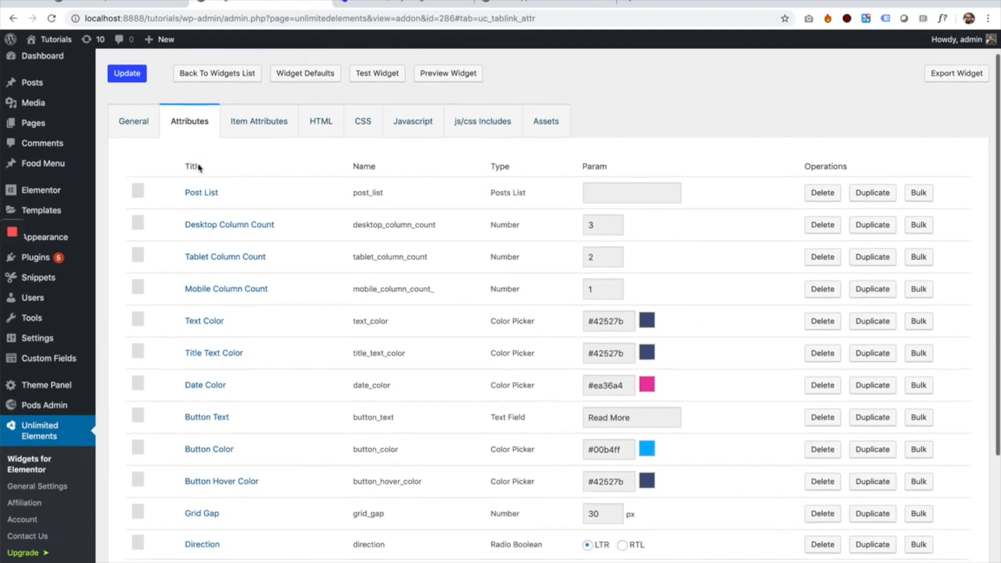
click(156, 453)
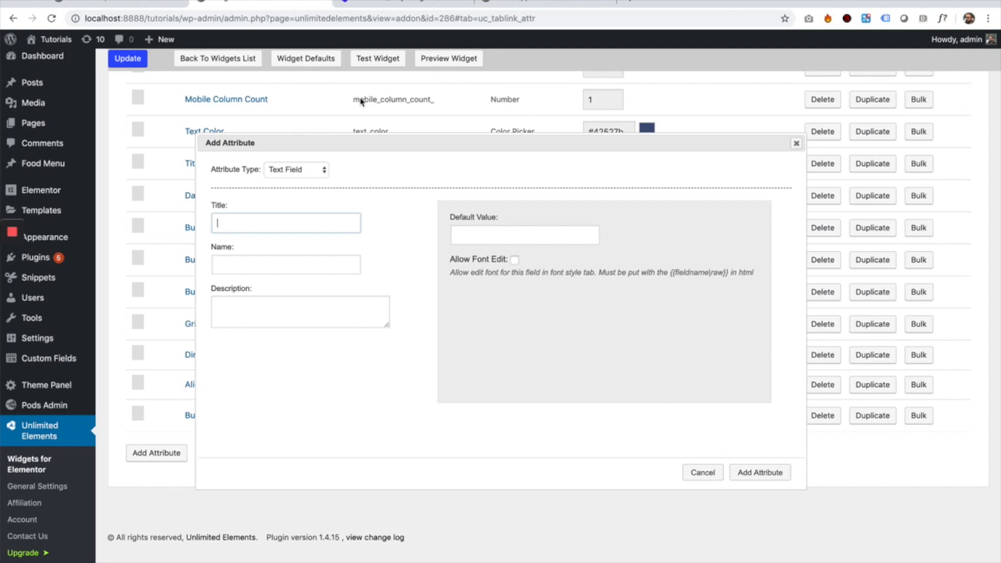
Step: Enter the attribute title 'How many days to show' and shorten its name to 'day'
text(How many day)
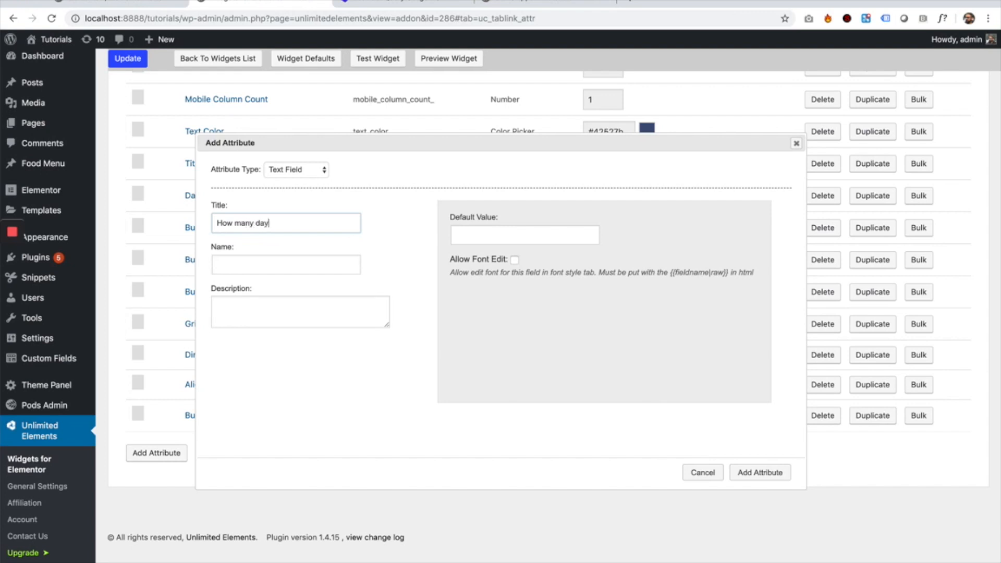
text(s to show)
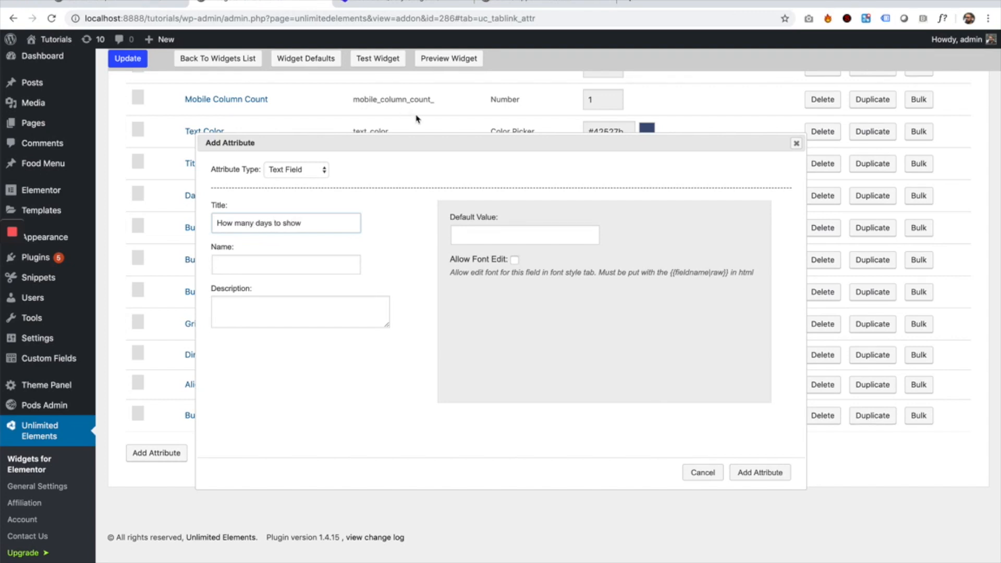
text(how_many_days_to_show)
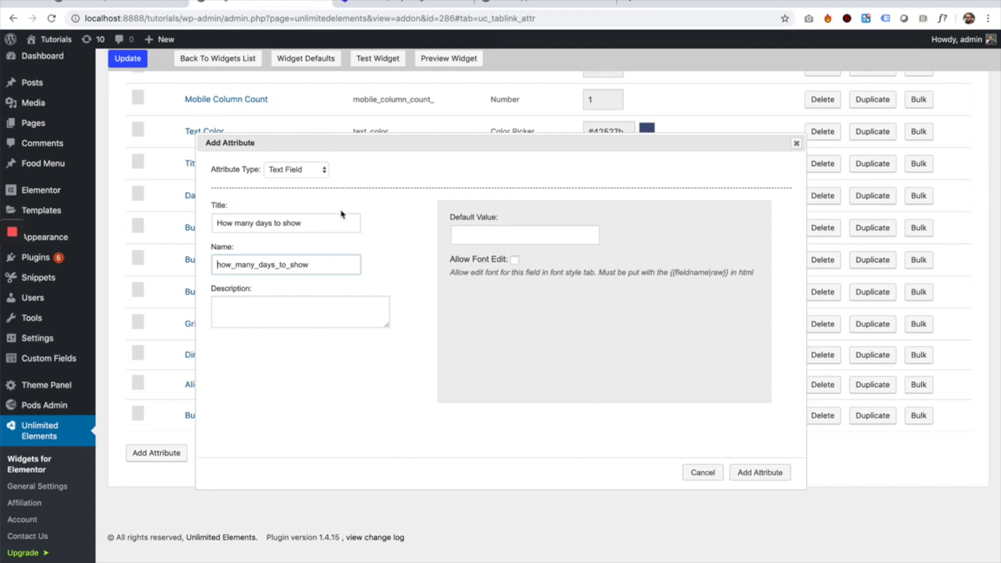
text(day)
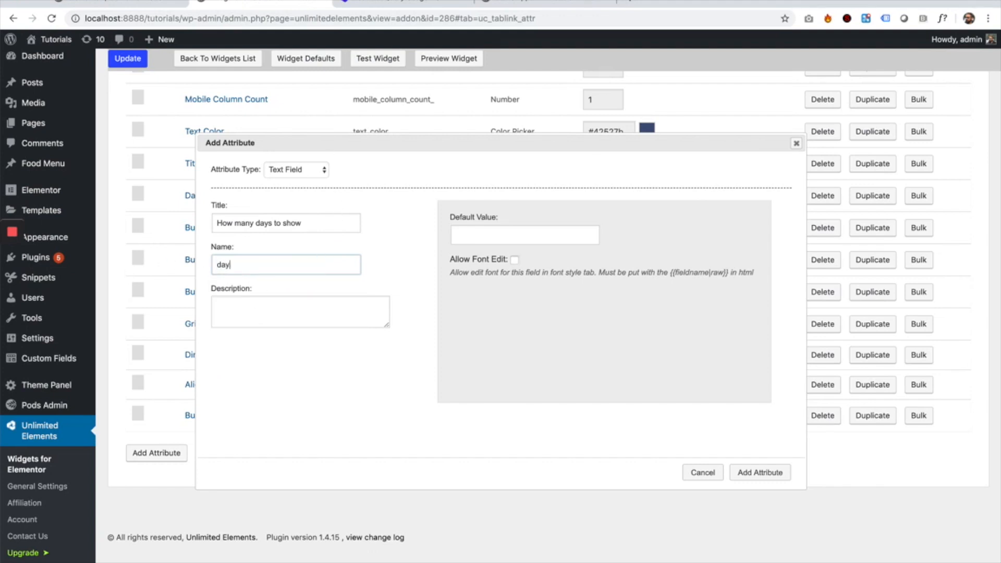
click(295, 169)
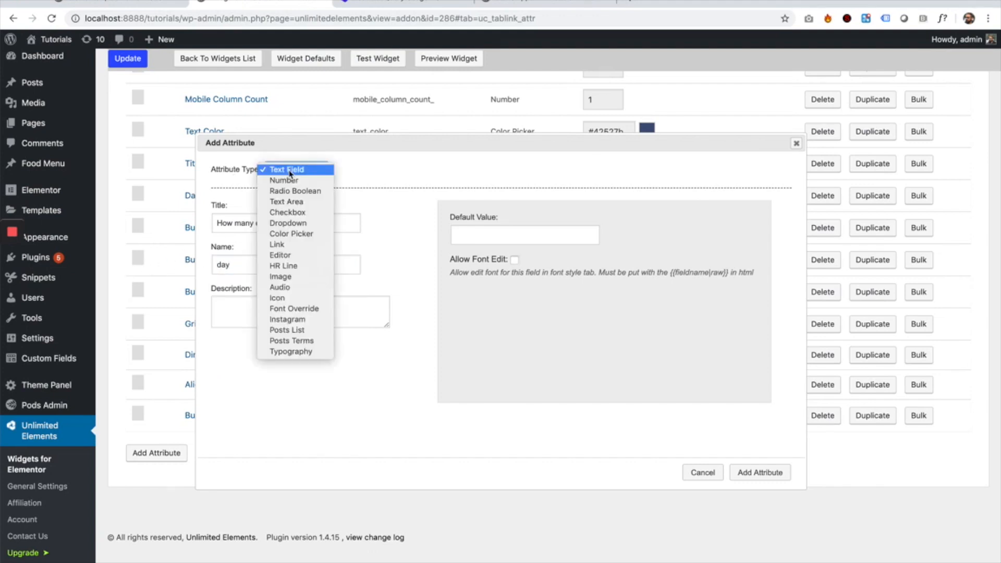
Step: Set the attribute type to Dropdown with first option All / all and a second option row
click(287, 223)
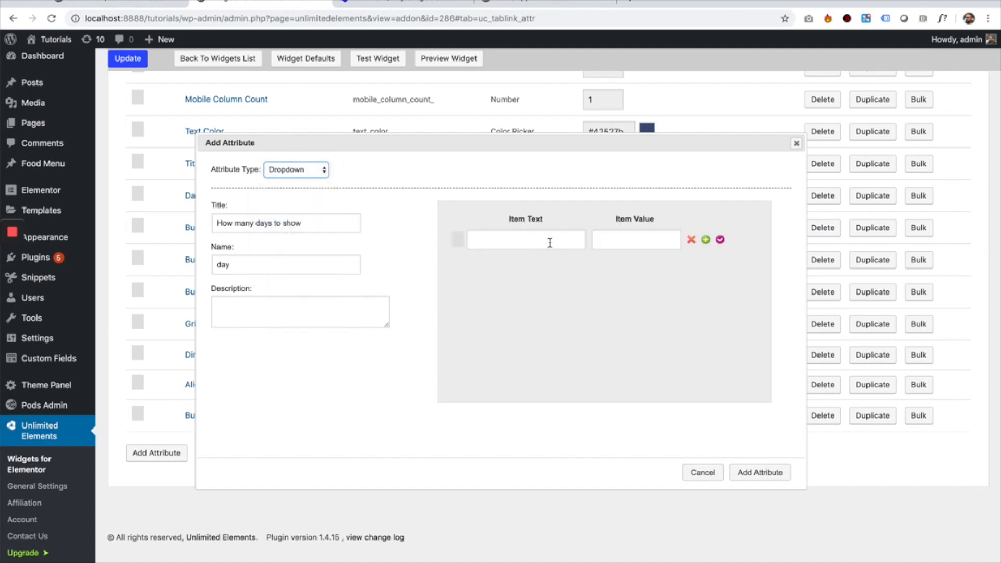
text(A)
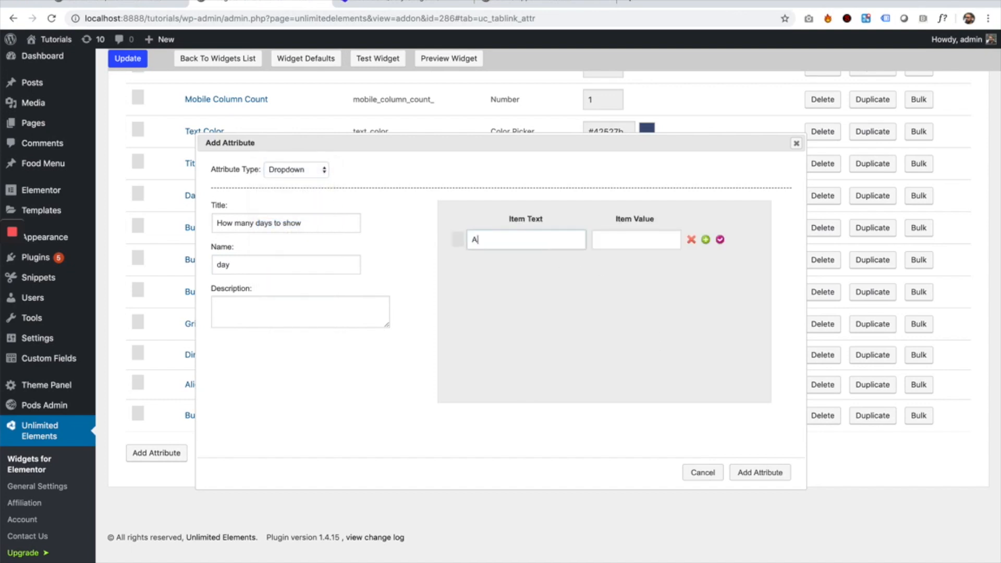
text(all)
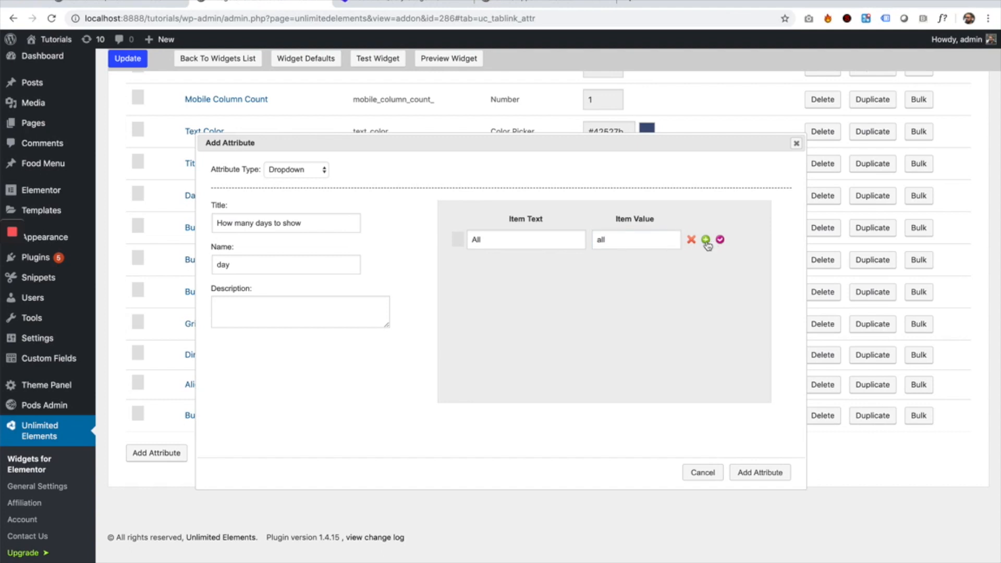
click(705, 240)
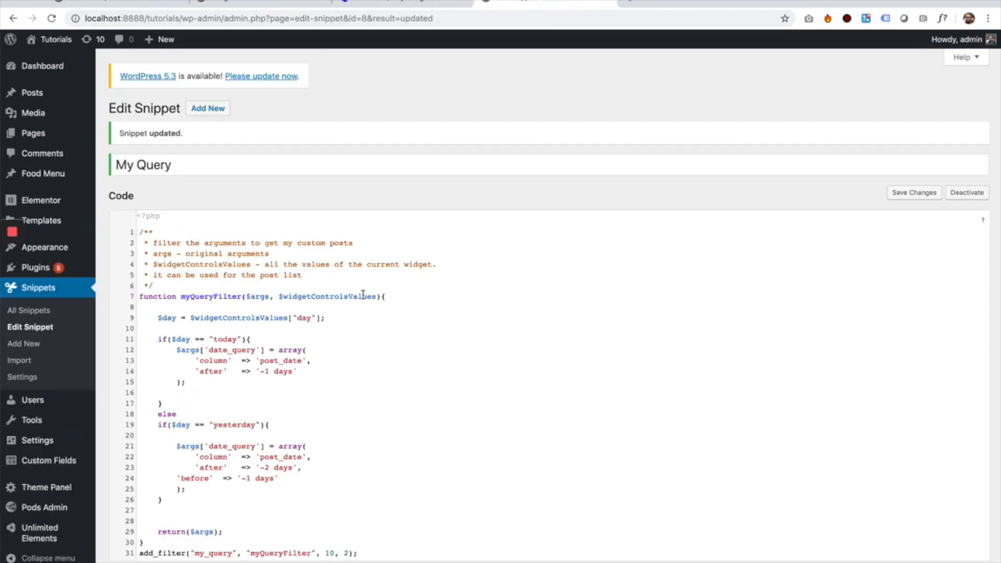
scroll(down, 3)
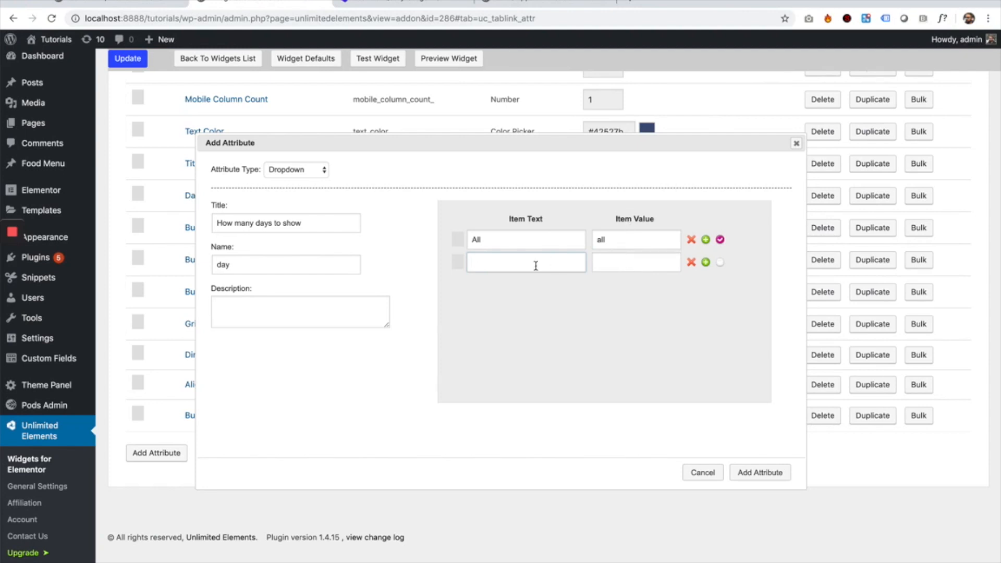
Step: Fill the dropdown options Today / today and Tomorrow / tomorrow, correcting the misspelled third option
text(Toda)
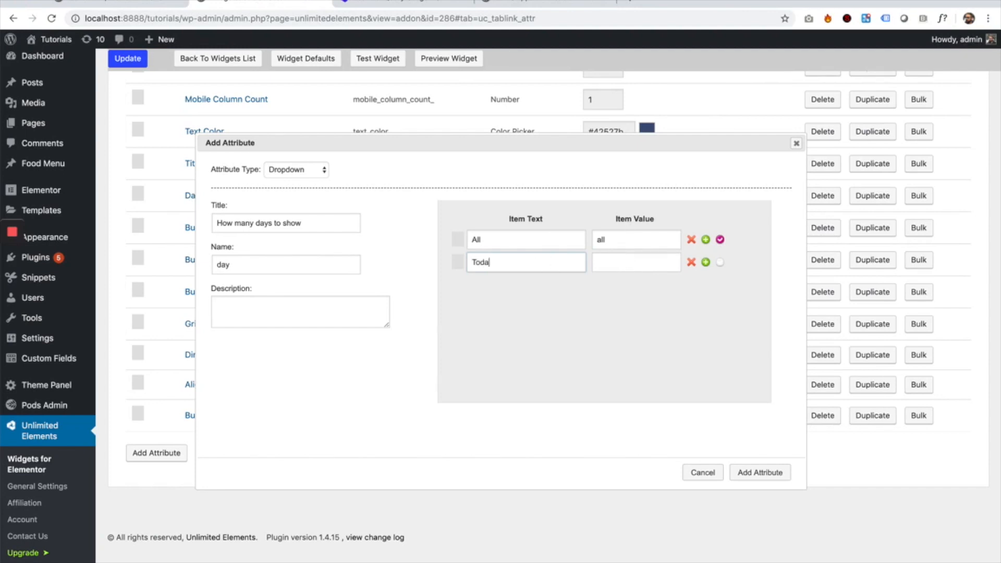
text(today)
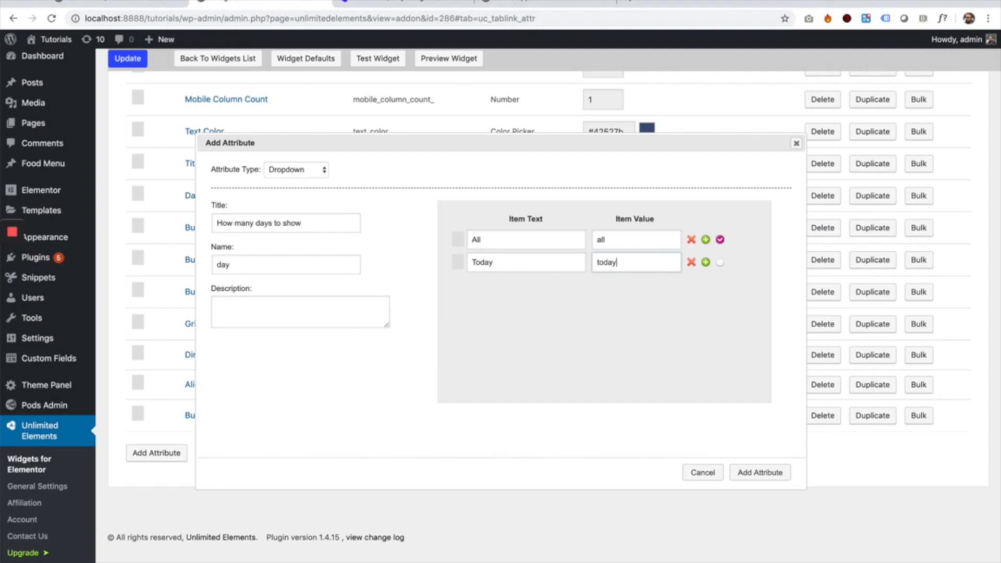
text(Tommorow)
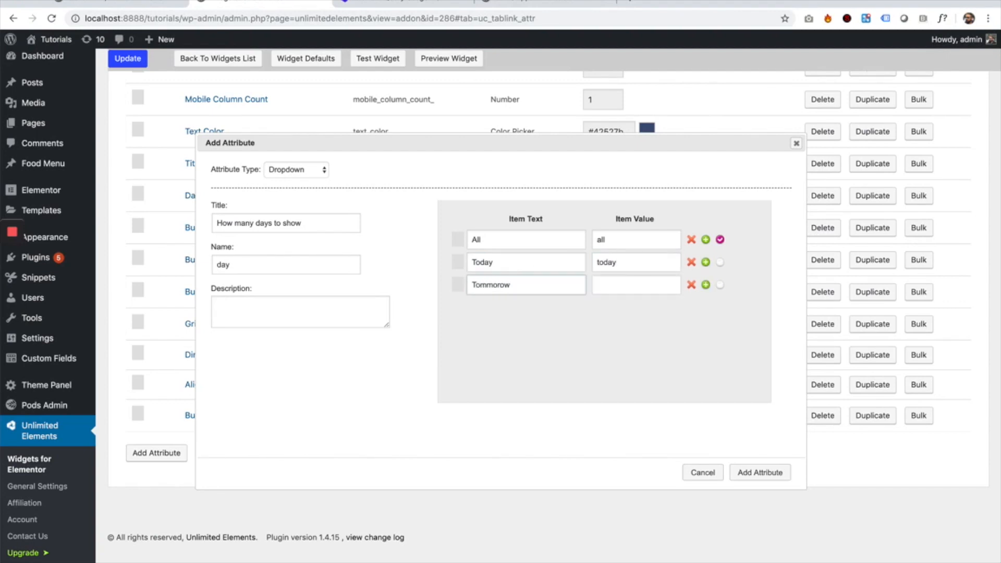
click(525, 284)
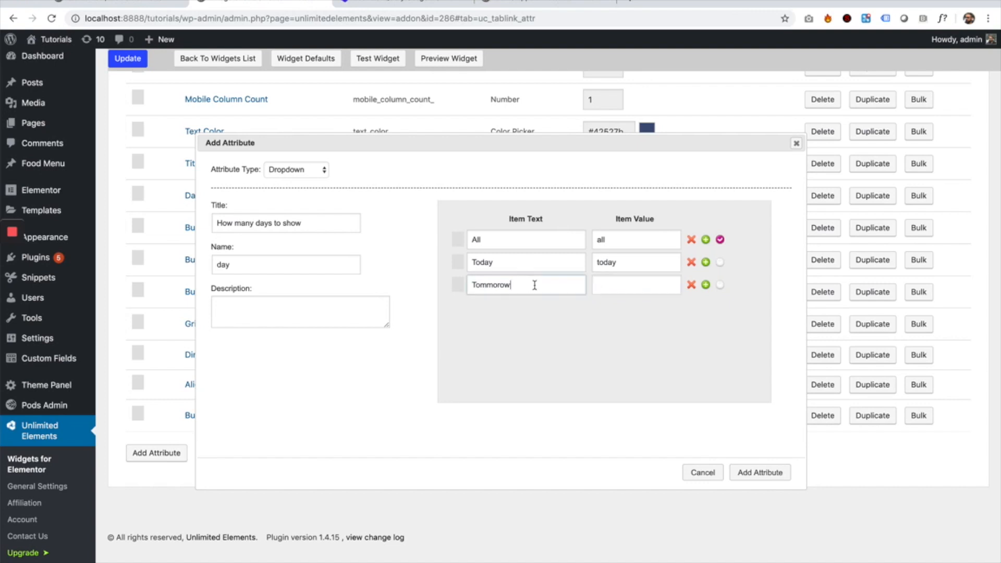
double_click(490, 284)
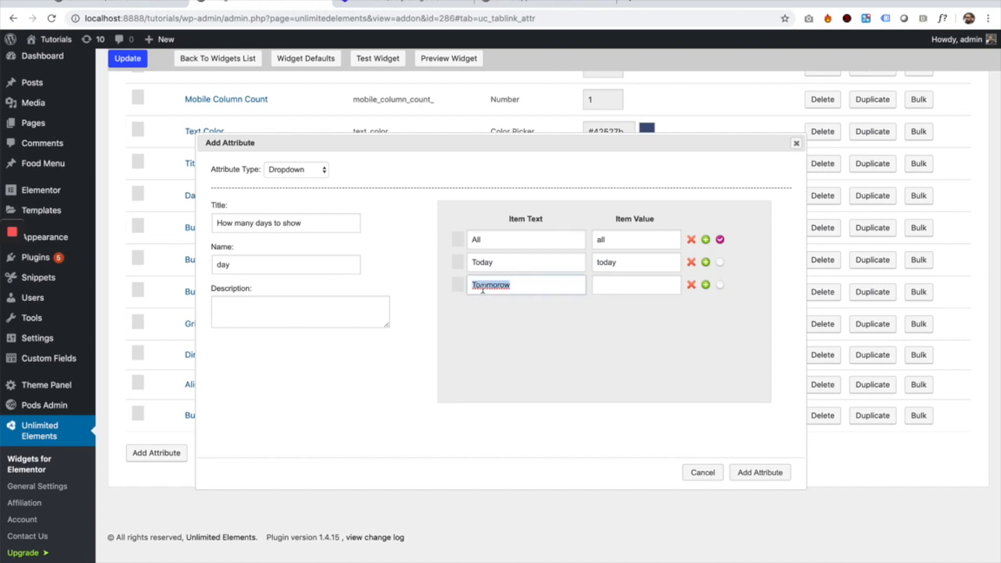
click(529, 287)
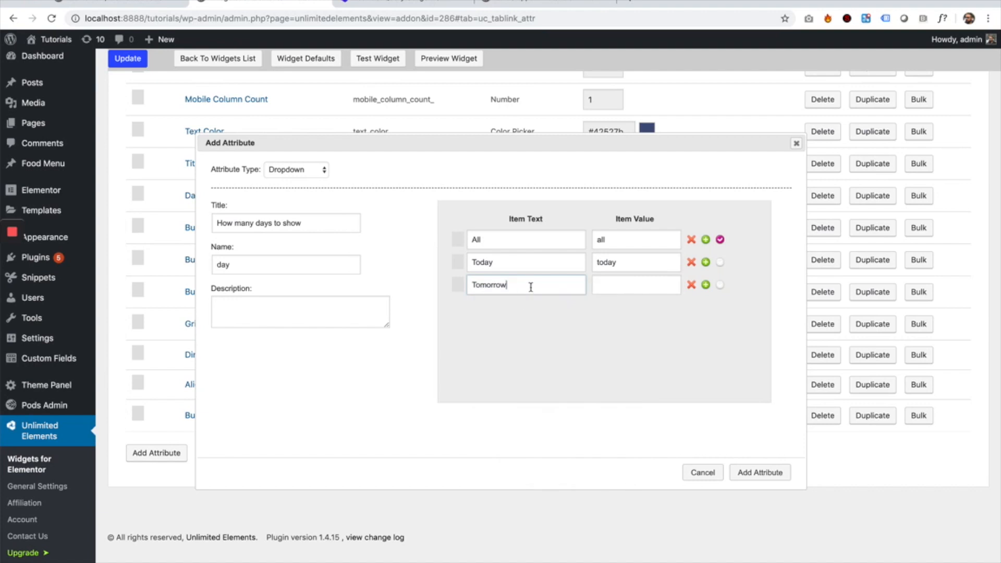
text(Tomorrow)
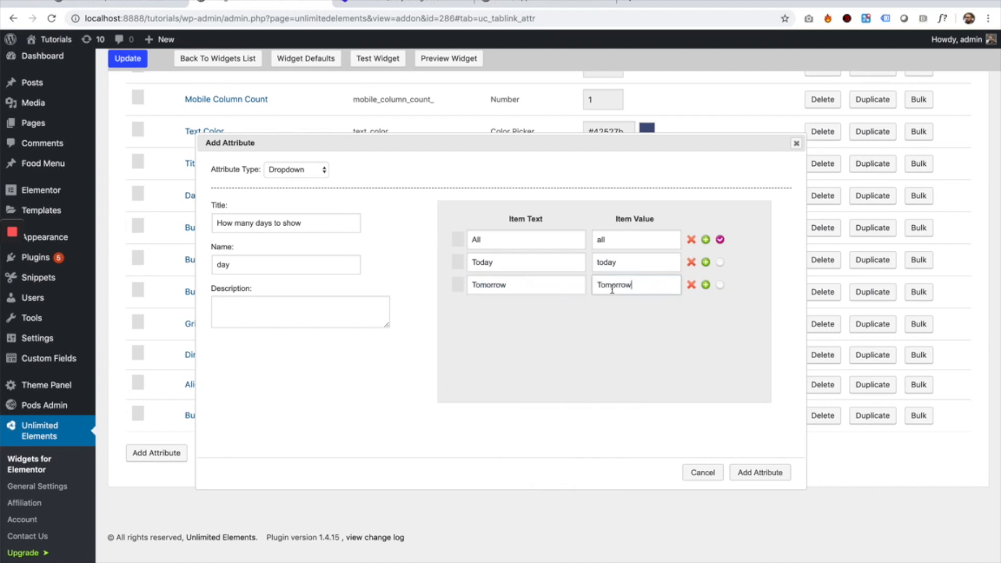
text(tbmorrow)
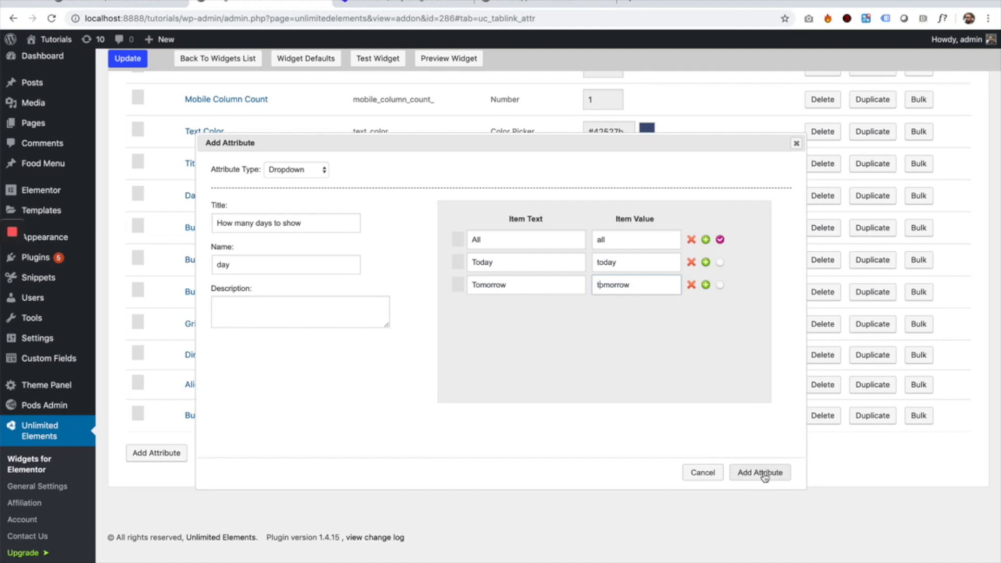
Step: Add the finished 'How many days to show' dropdown to the widget's attribute list
click(758, 472)
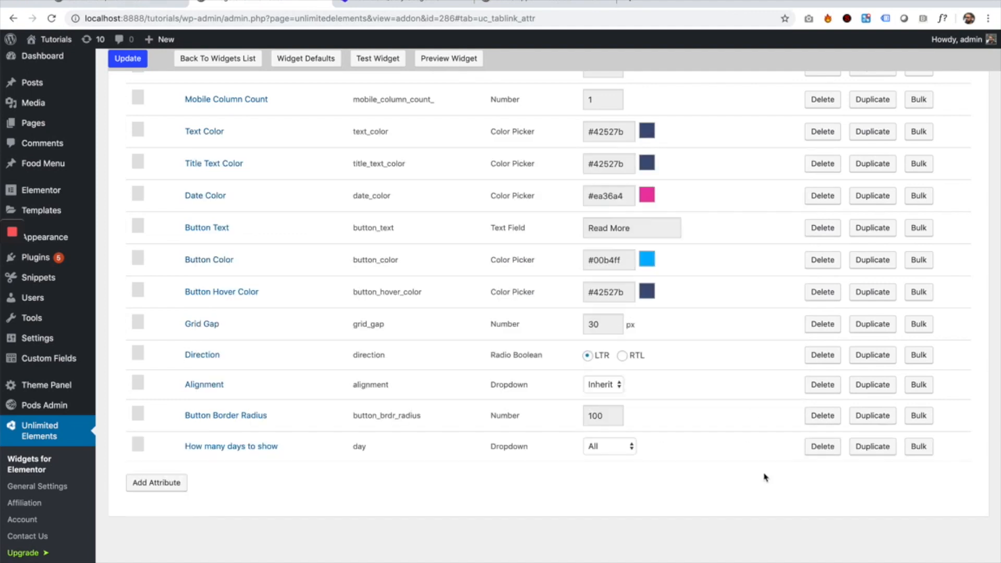
Step: Update the Post Grid widget so Elementor shows the new 'How many days to show' control
click(127, 58)
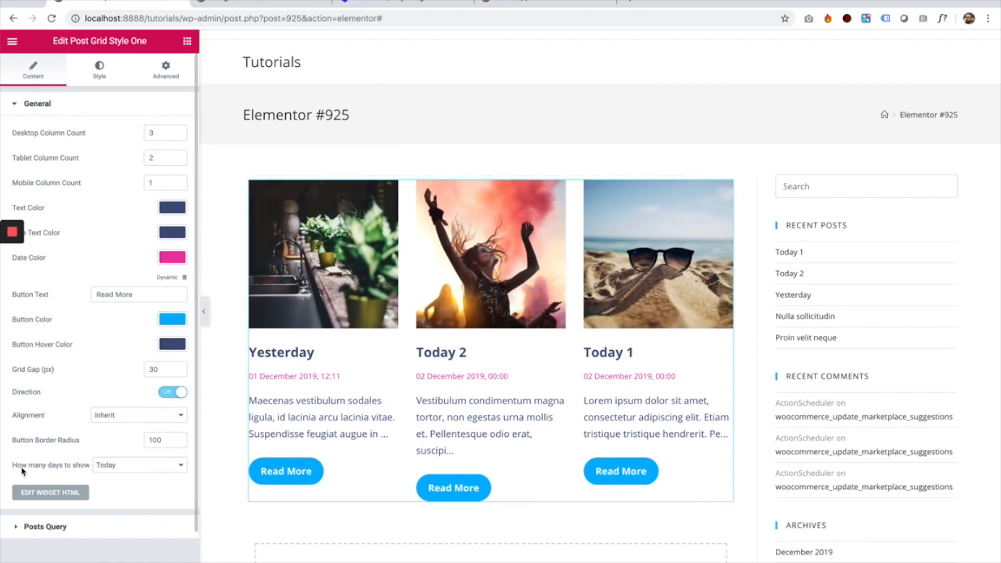
mouse_move(69, 471)
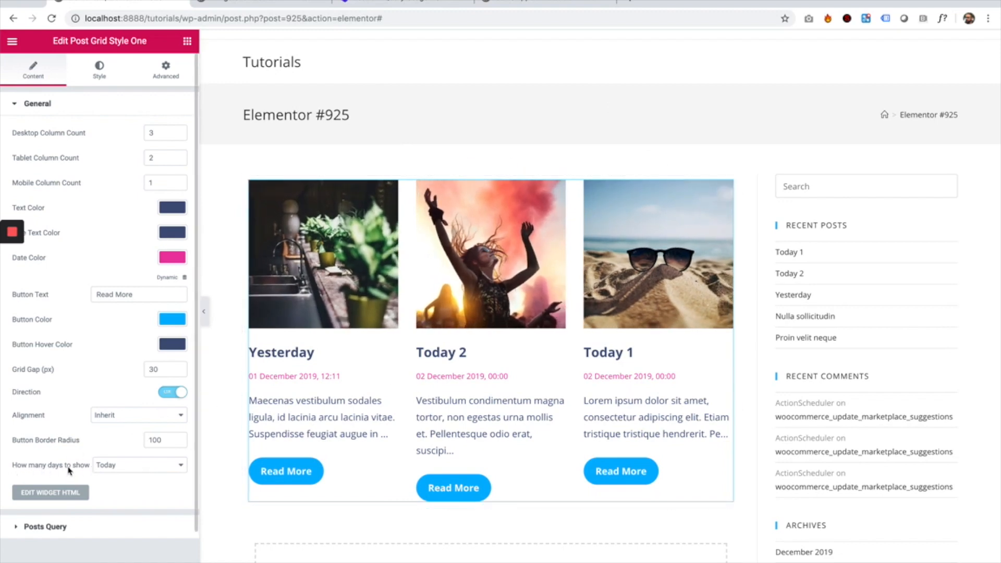
Step: Switch 'How many days to show' to All, check the grid, then return it to Today (three posts)
click(139, 465)
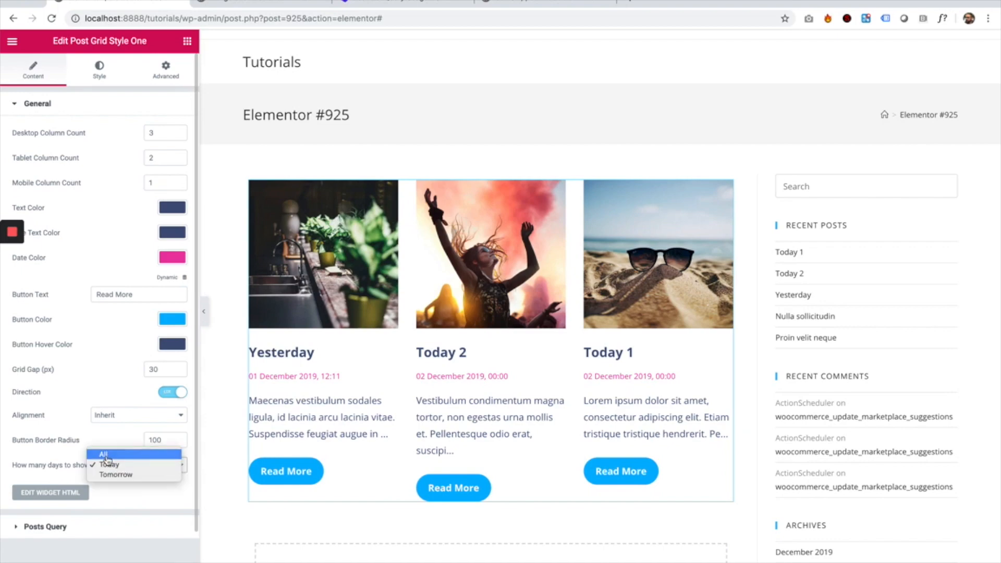
click(103, 455)
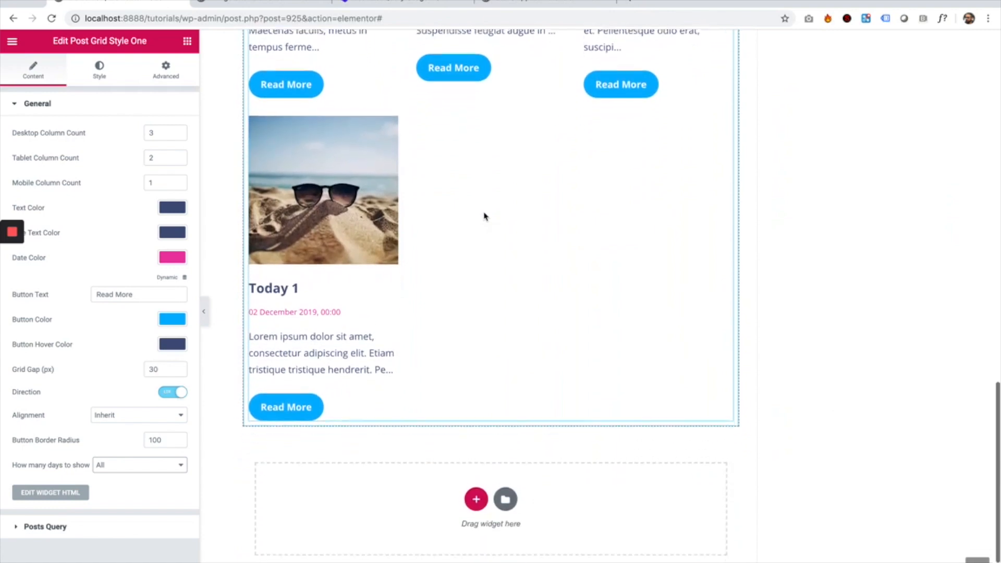
click(138, 465)
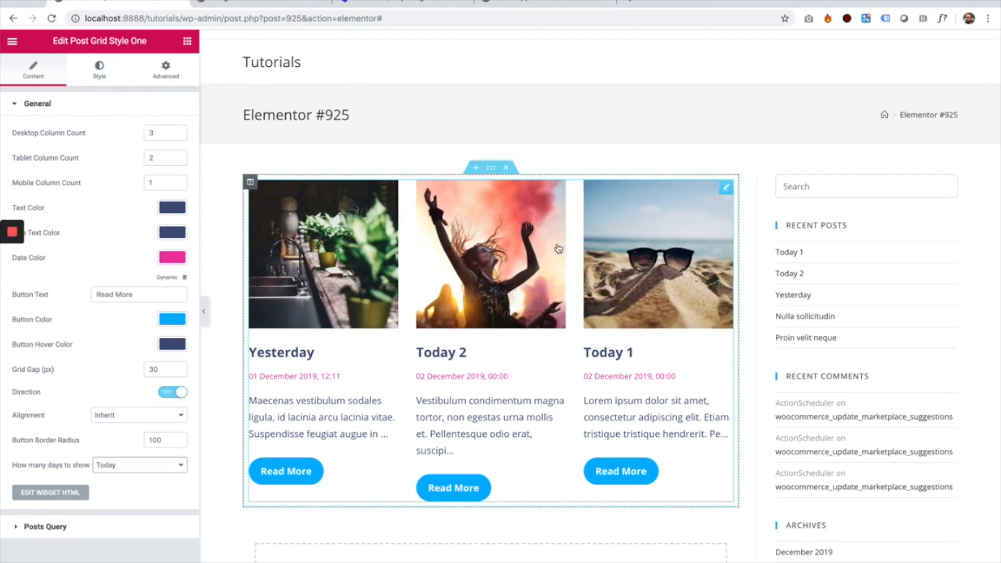
scroll(down, 3)
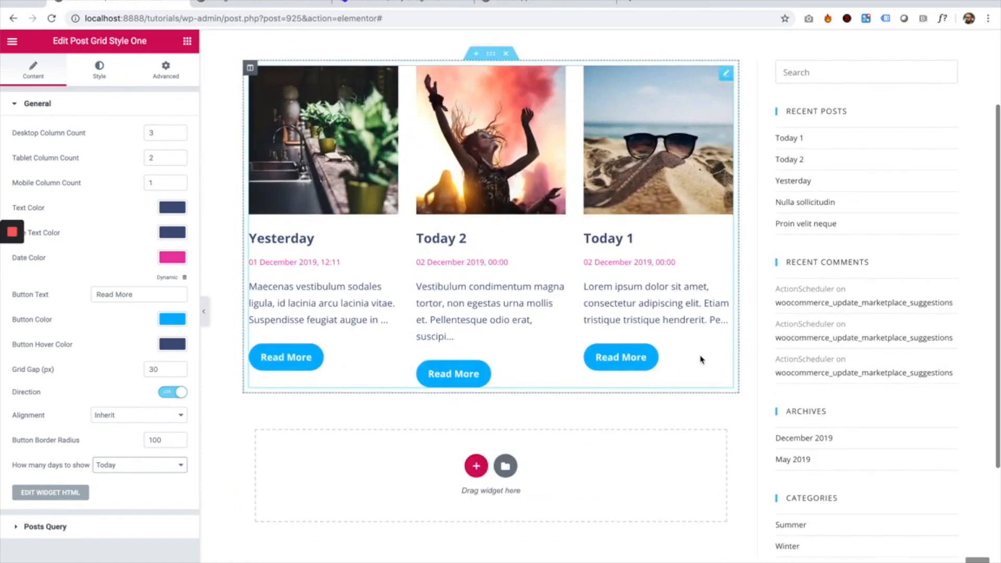